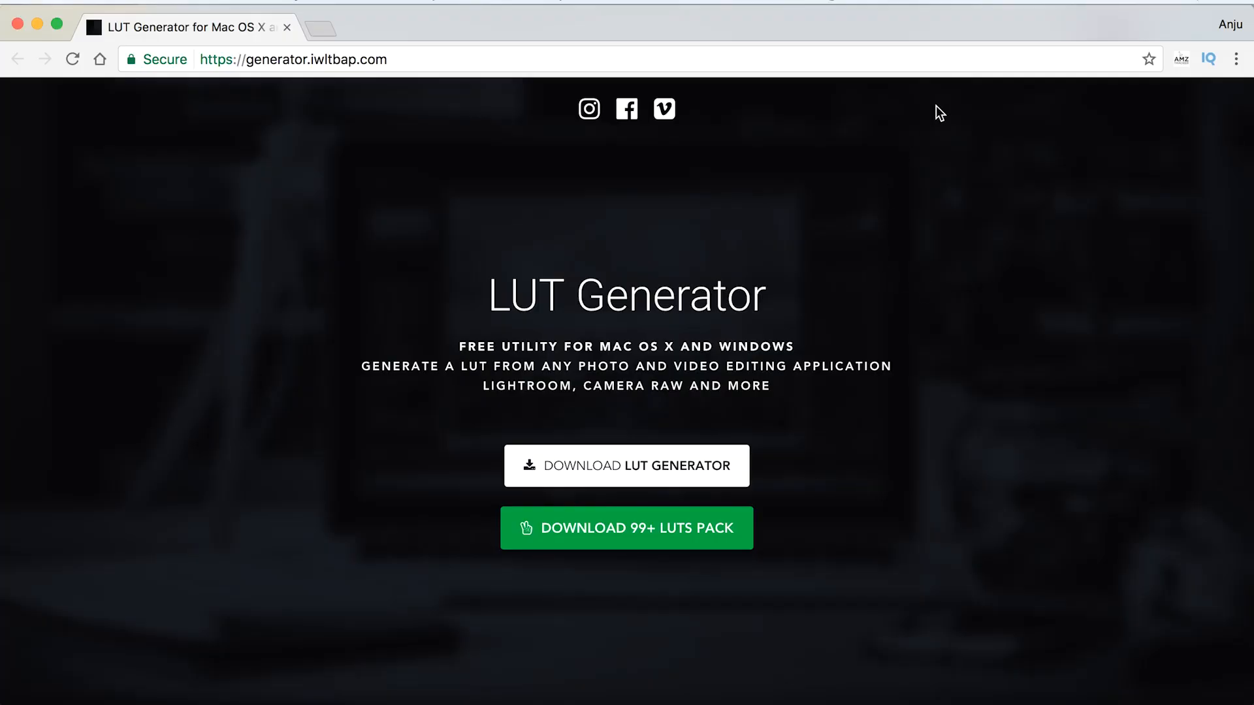
mouse_move(626, 465)
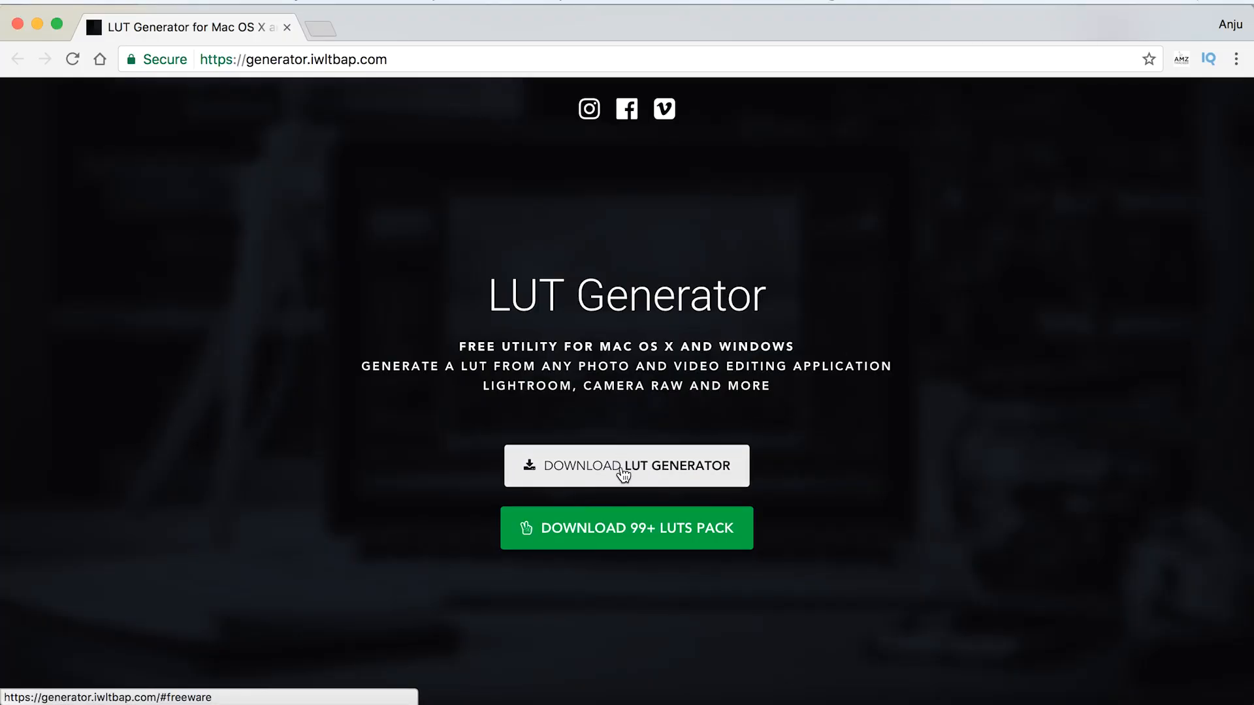
mouse_move(571, 464)
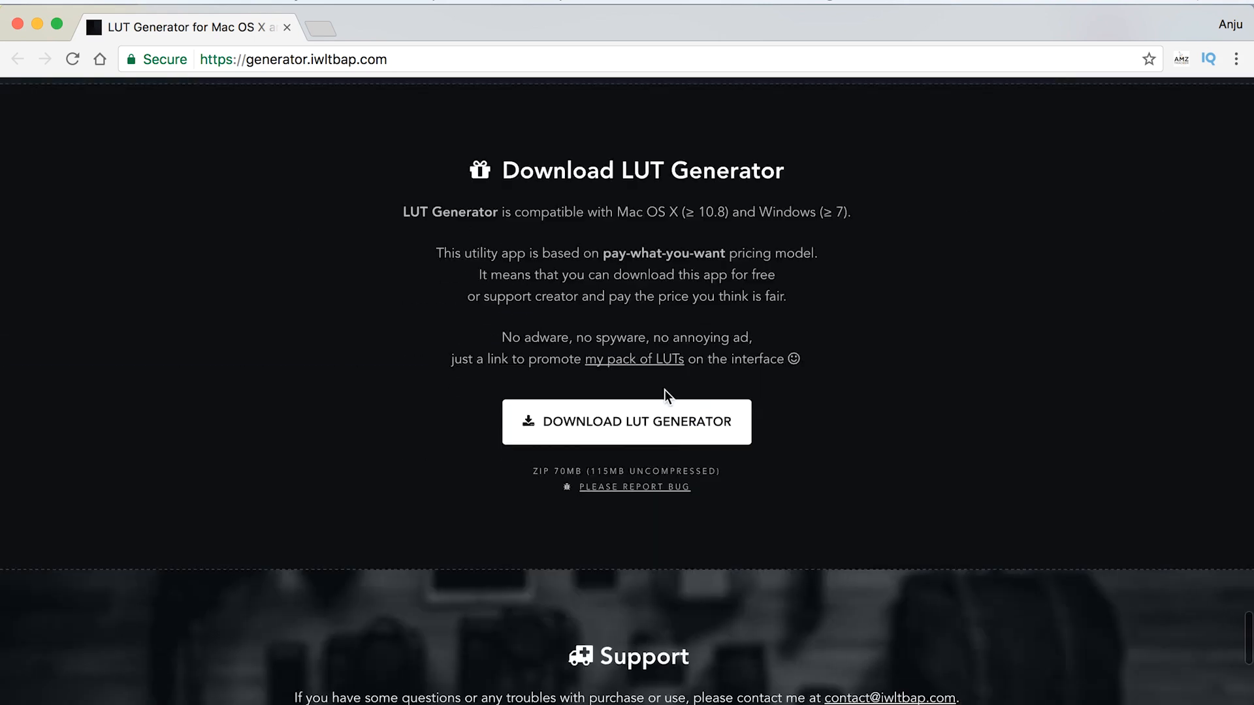
Step: Follow the Download LUT Generator links to reach the Sellfy pay-what-you-want page
click(626, 422)
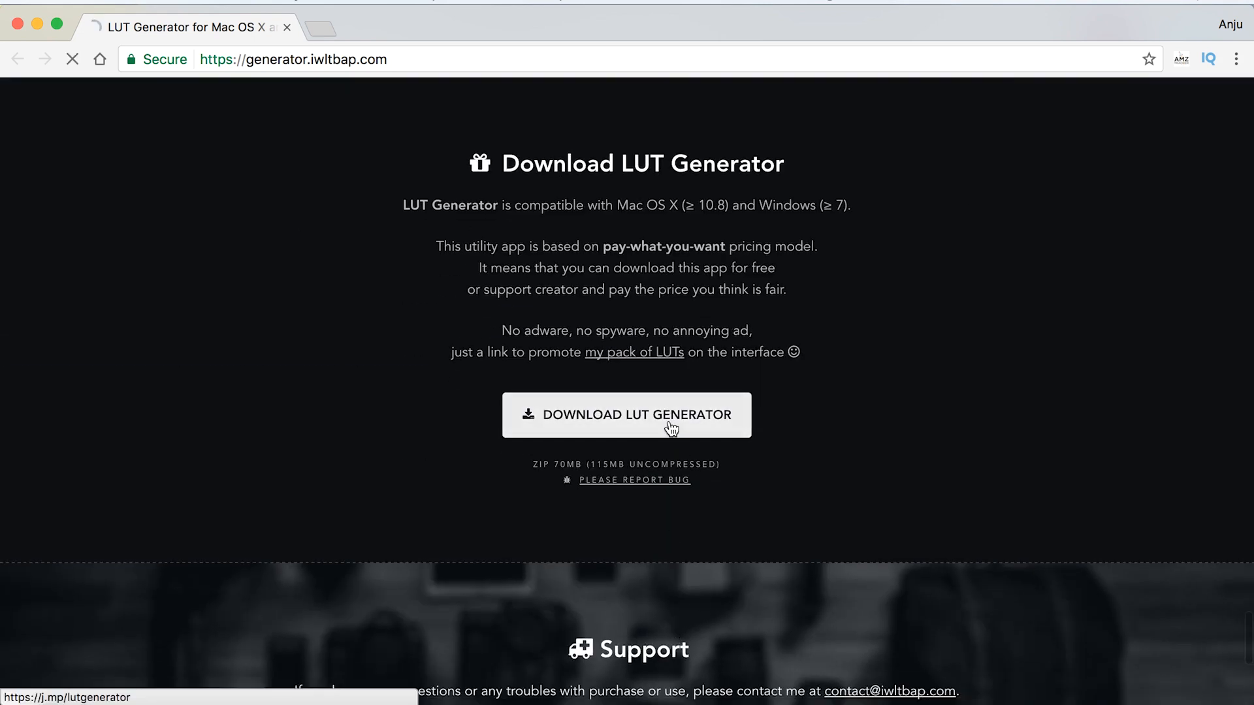
click(626, 414)
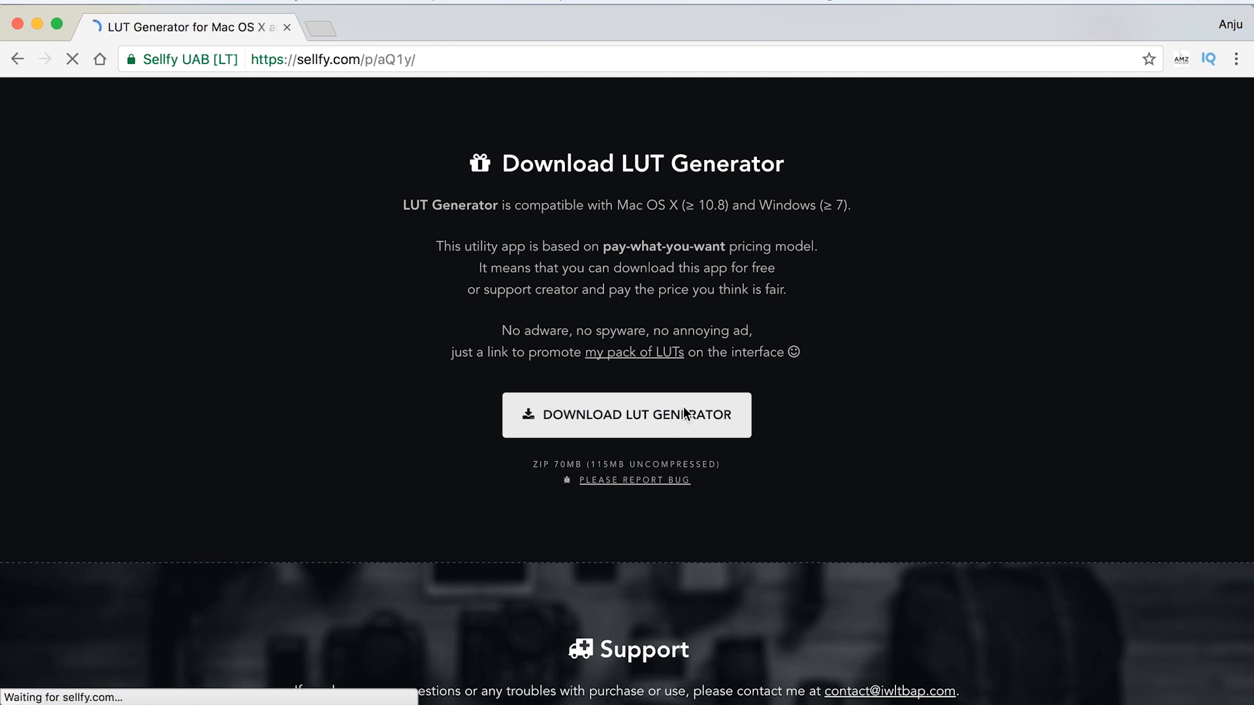
click(626, 414)
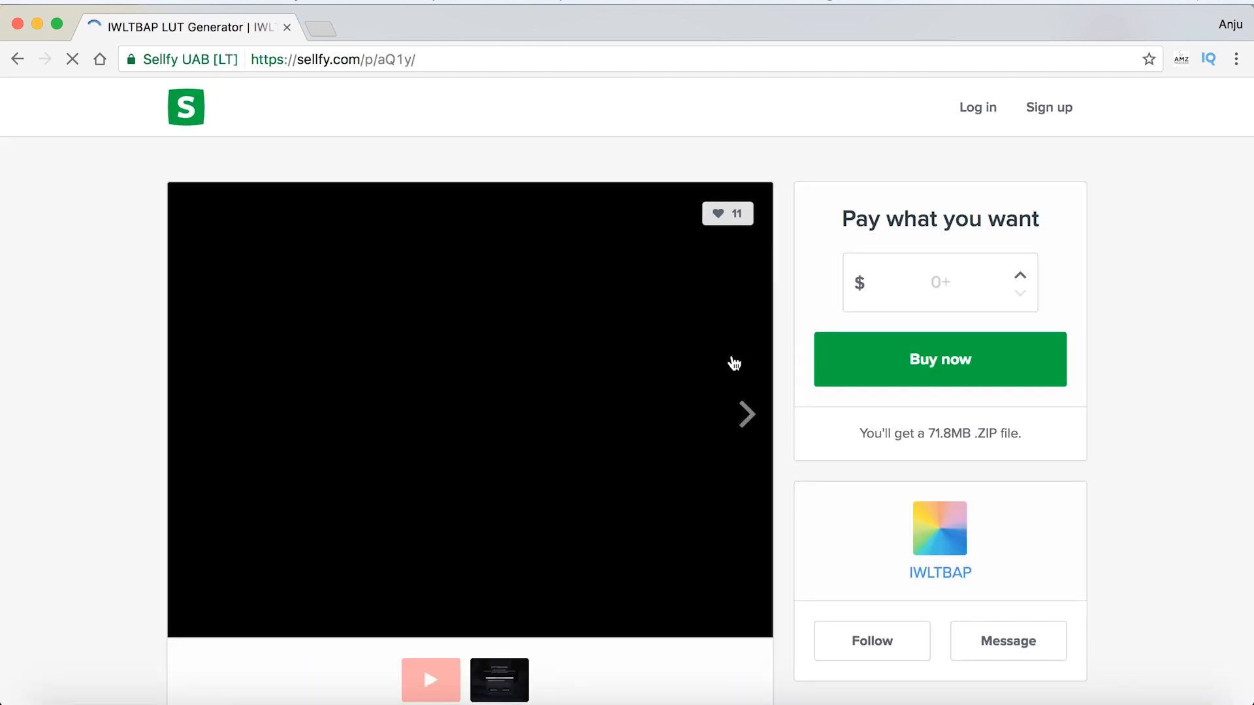
Step: Extract IWLTBAP_LUT_Generator.zip in Downloads and navigate into the LUT Generator (Mac) folder
click(940, 359)
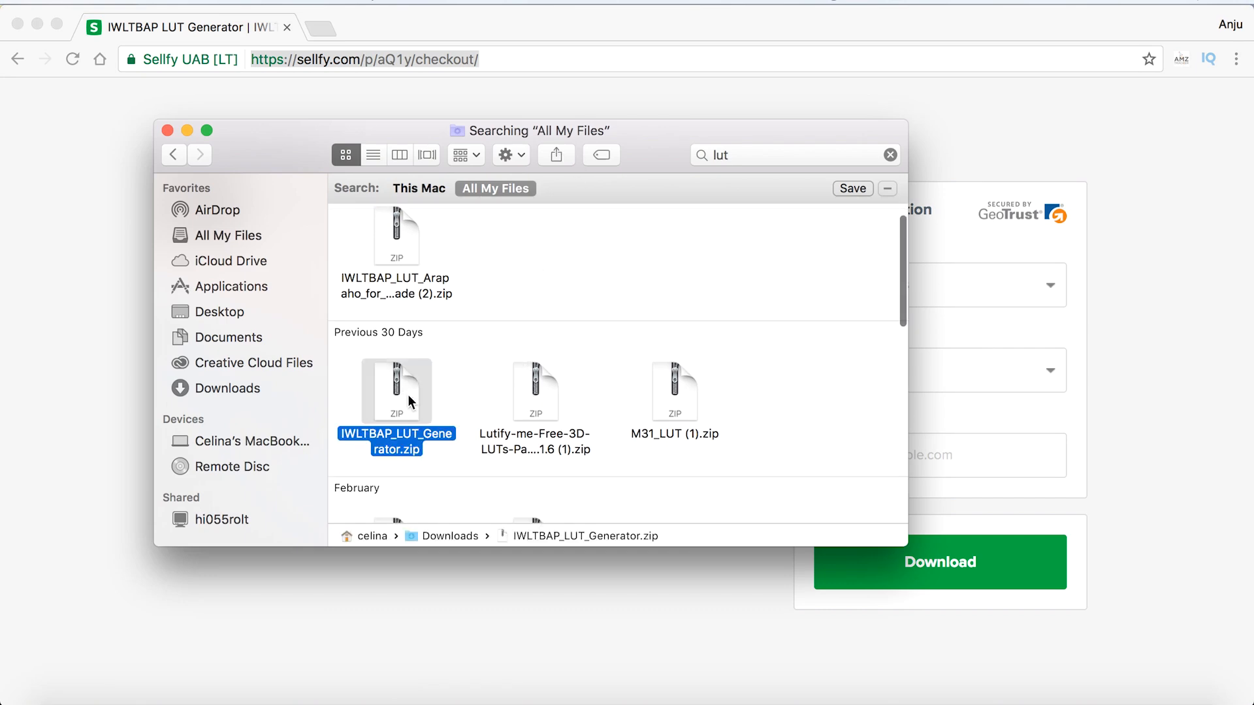
double_click(397, 390)
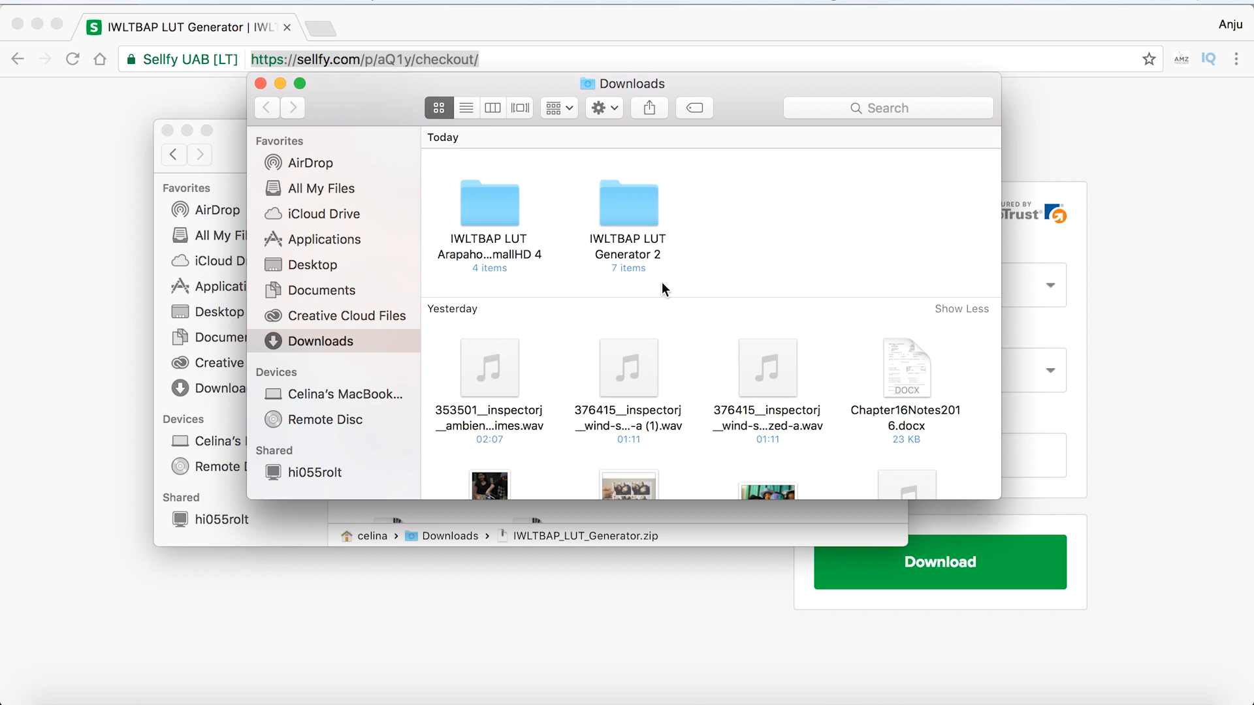
double_click(628, 202)
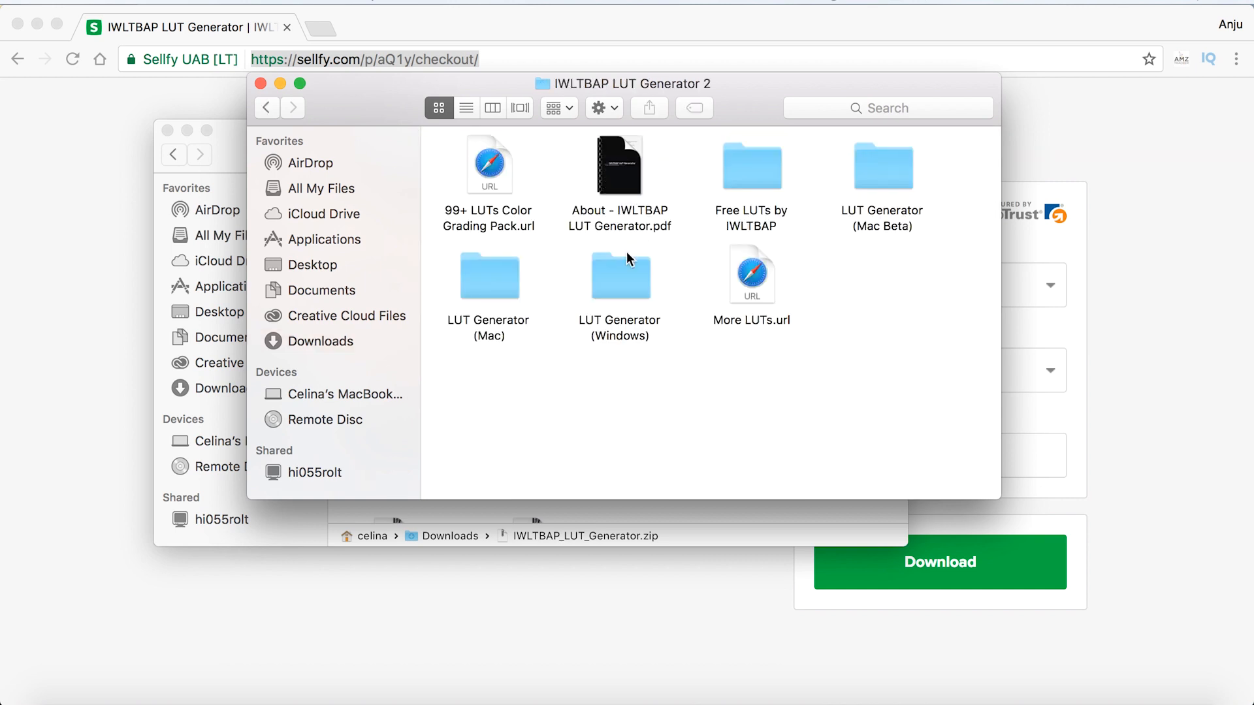
click(487, 276)
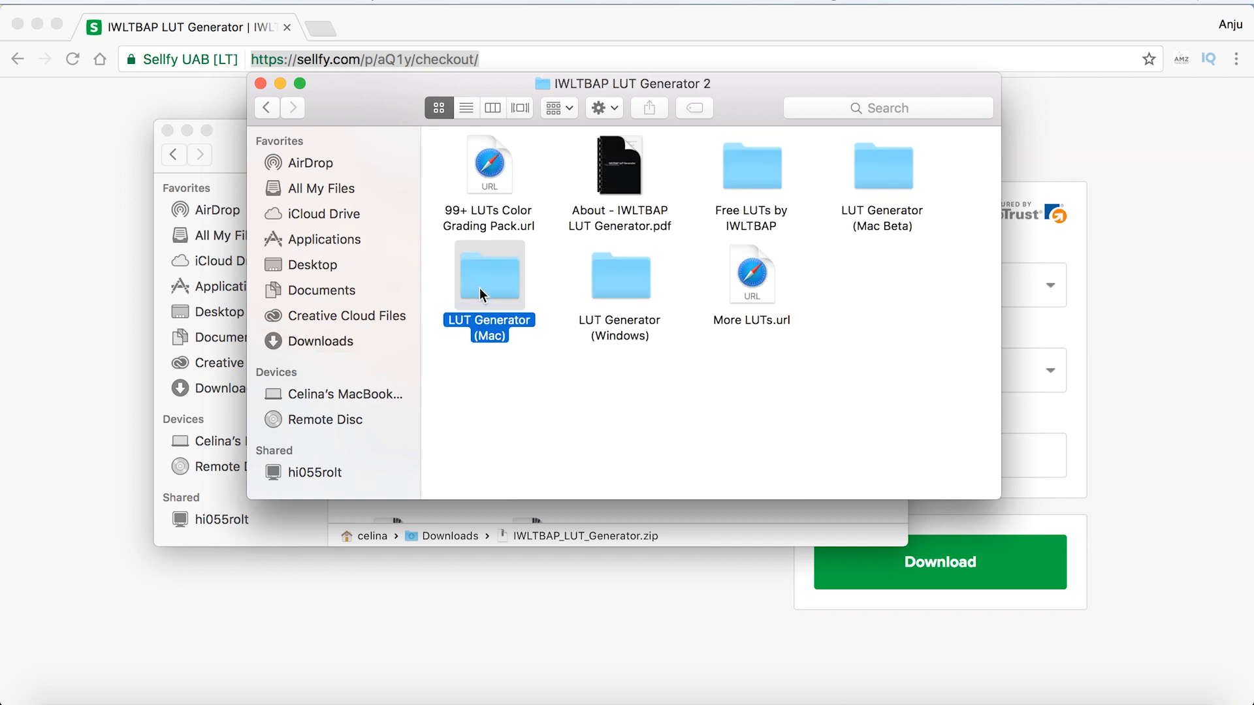
double_click(489, 276)
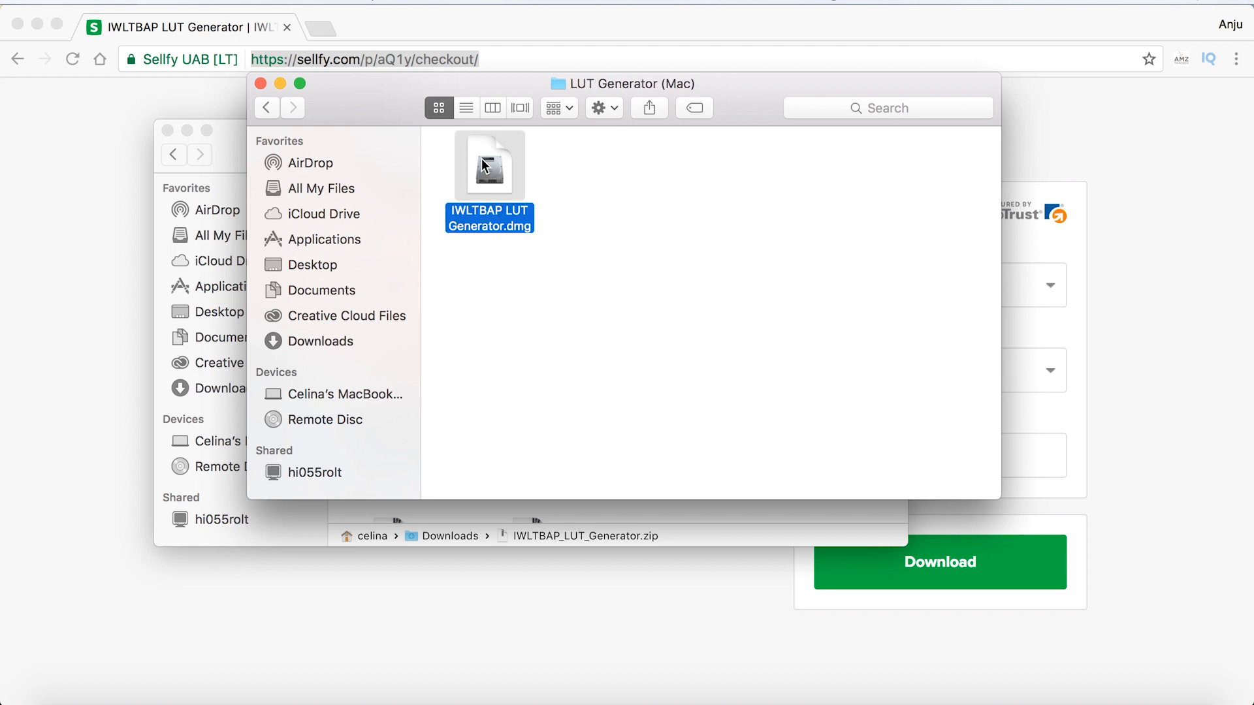
Step: Mount the IWLTBAP LUT Generator .dmg and launch the app from it
double_click(489, 168)
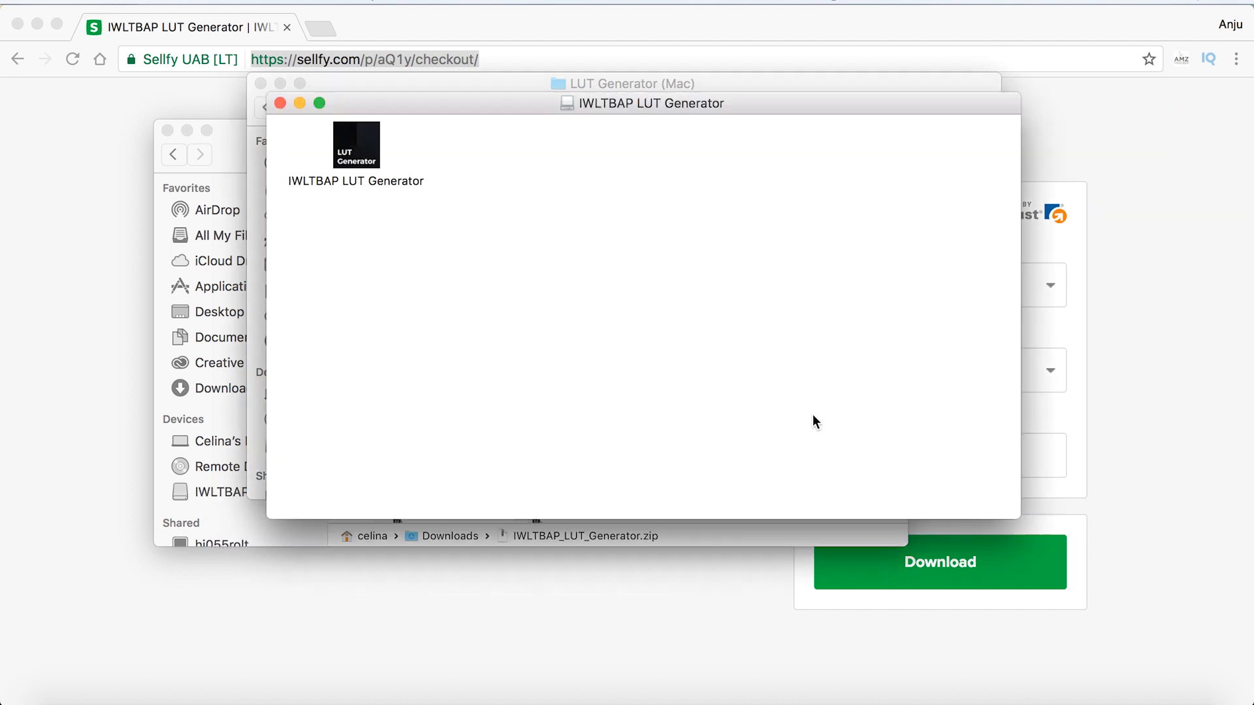
click(355, 145)
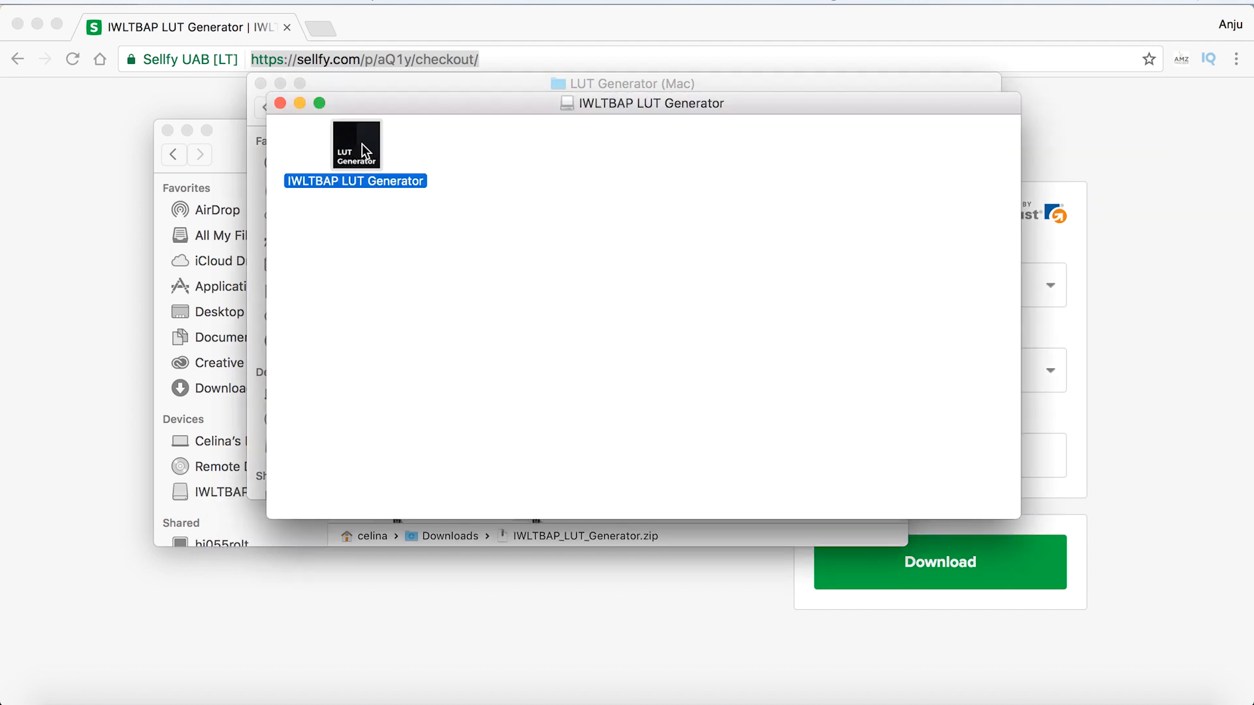
double_click(356, 145)
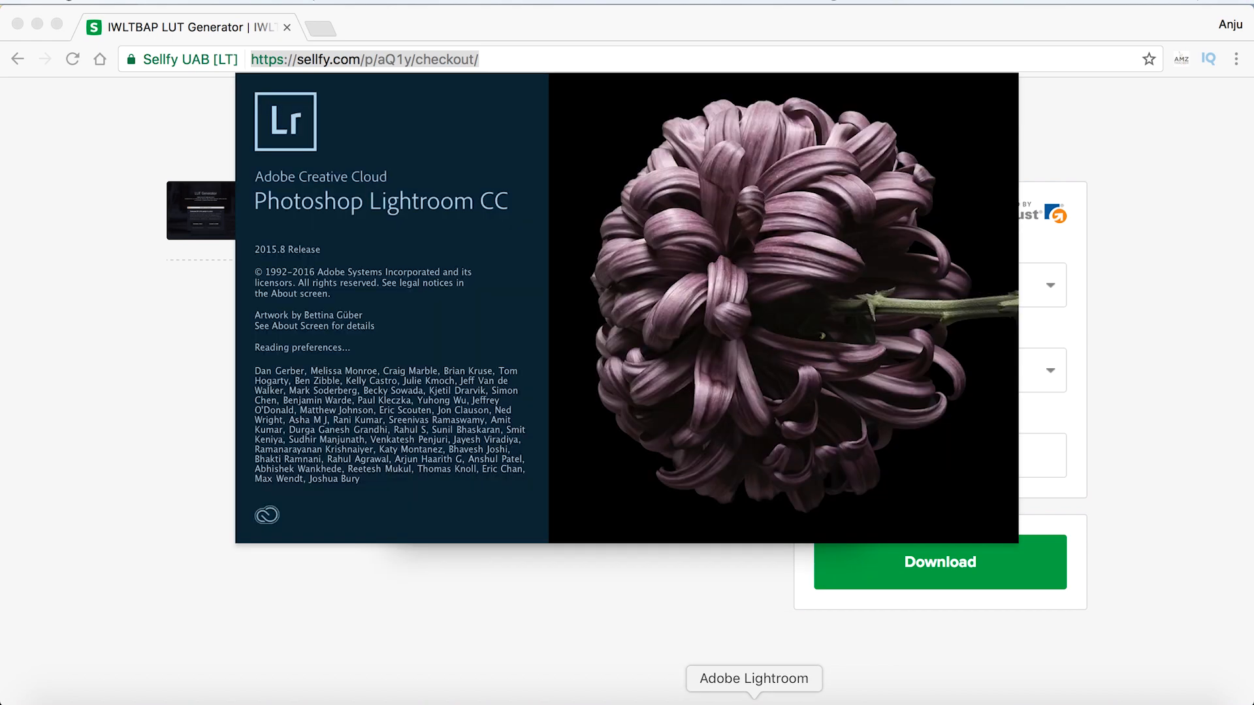
Step: Apply the 'iphone scape' user preset to the neon-lights portrait in Develop
click(753, 679)
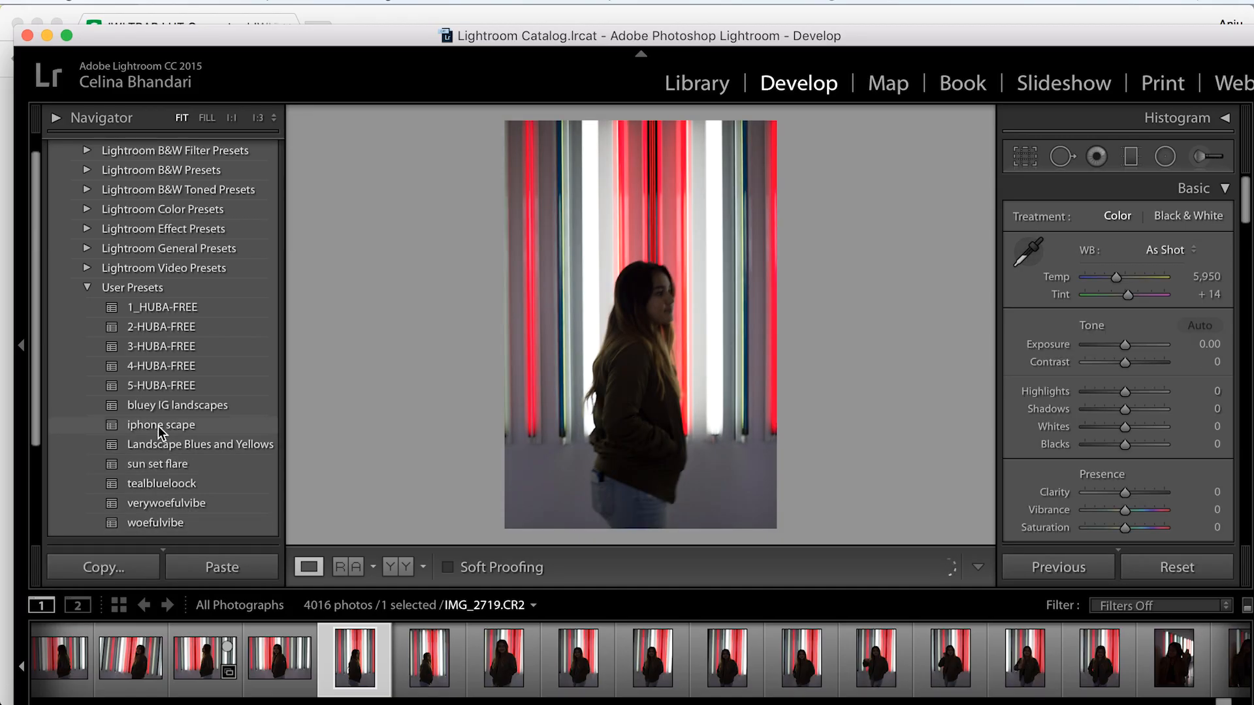
click(161, 424)
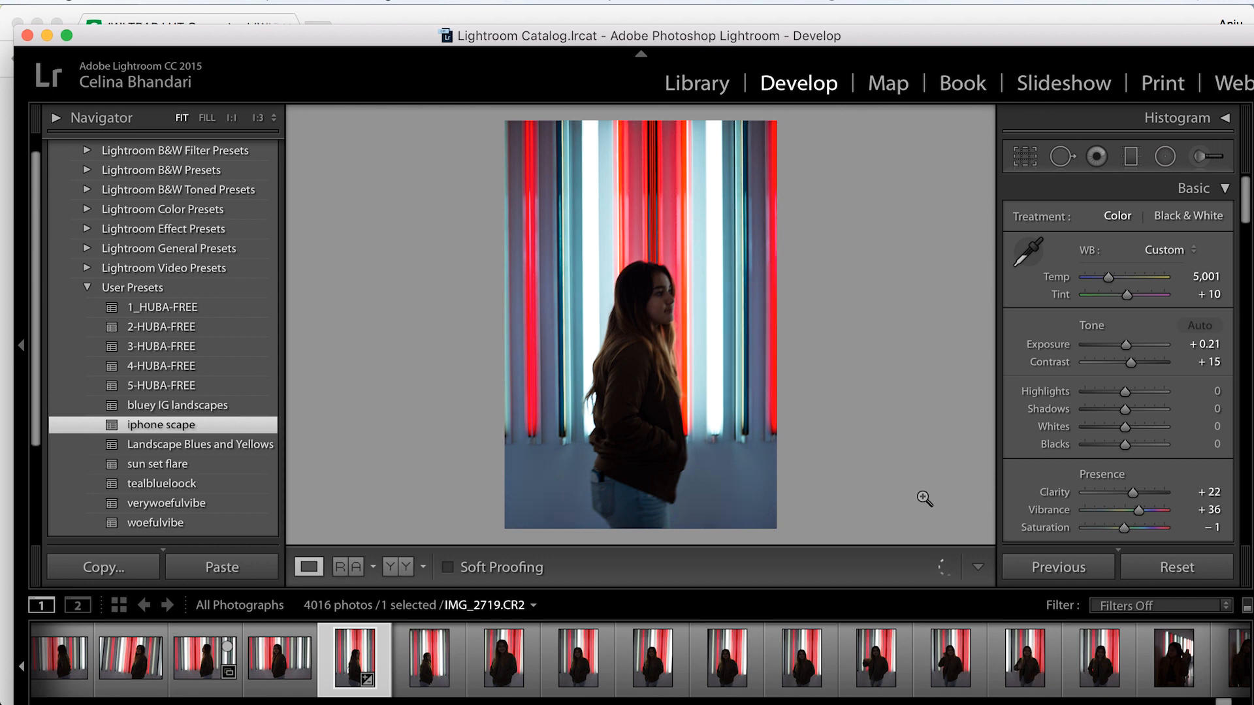
Step: Copy the portrait's develop settings with every box checked except Crop
click(101, 567)
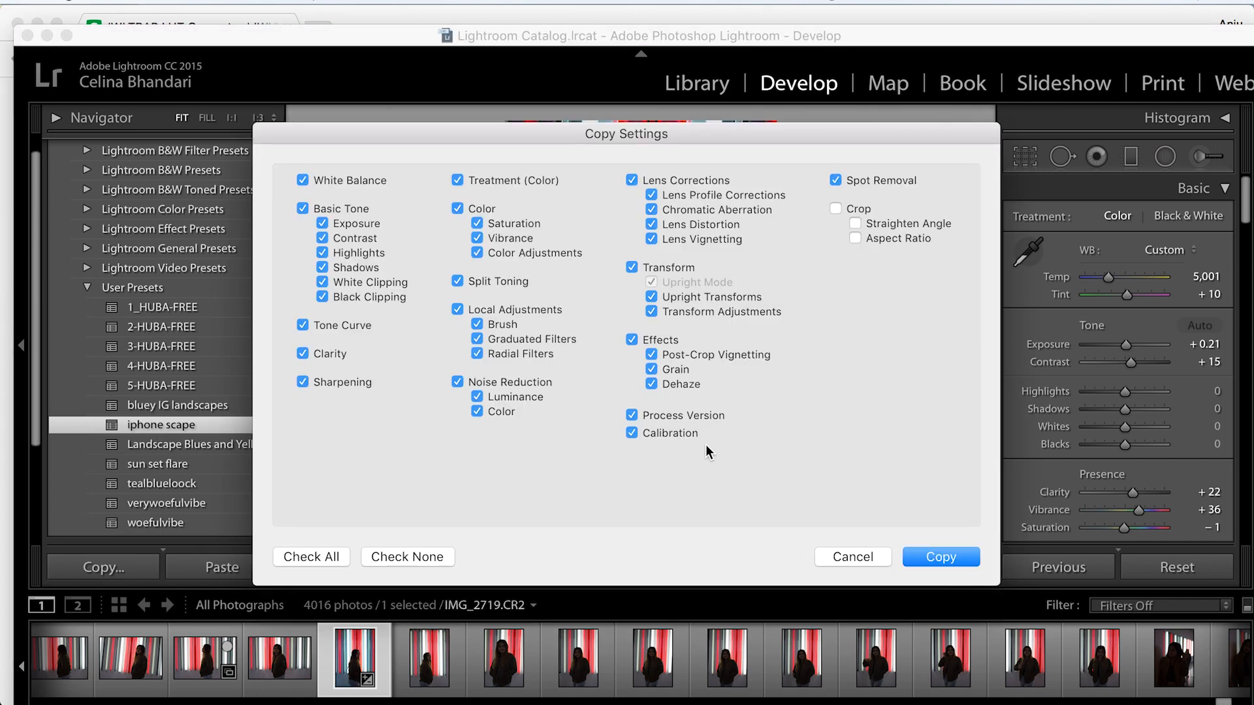
mouse_move(616, 263)
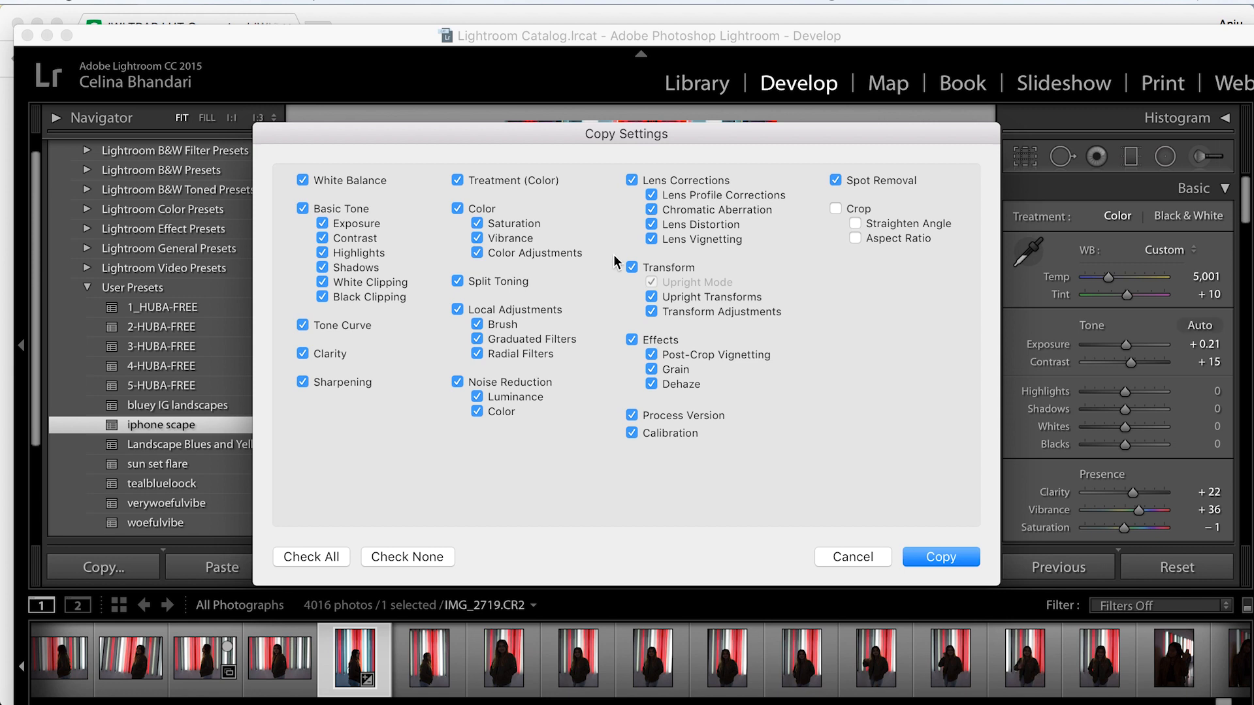
mouse_move(740, 389)
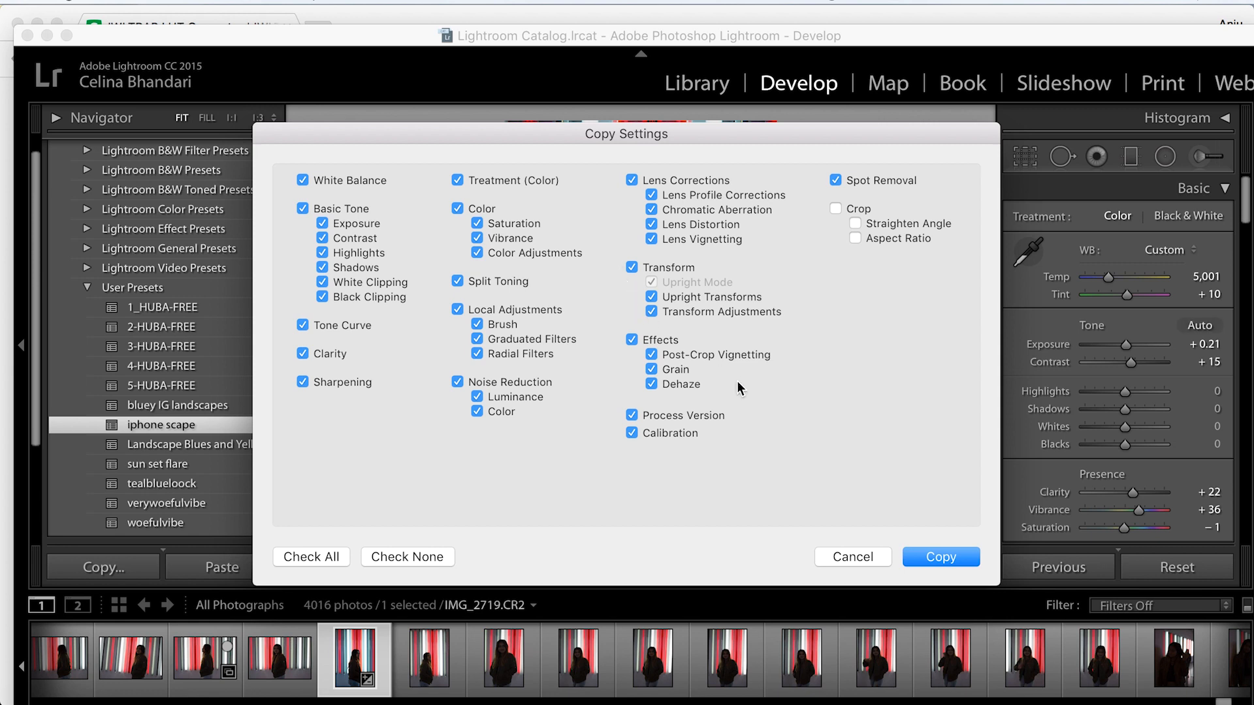
mouse_move(810, 433)
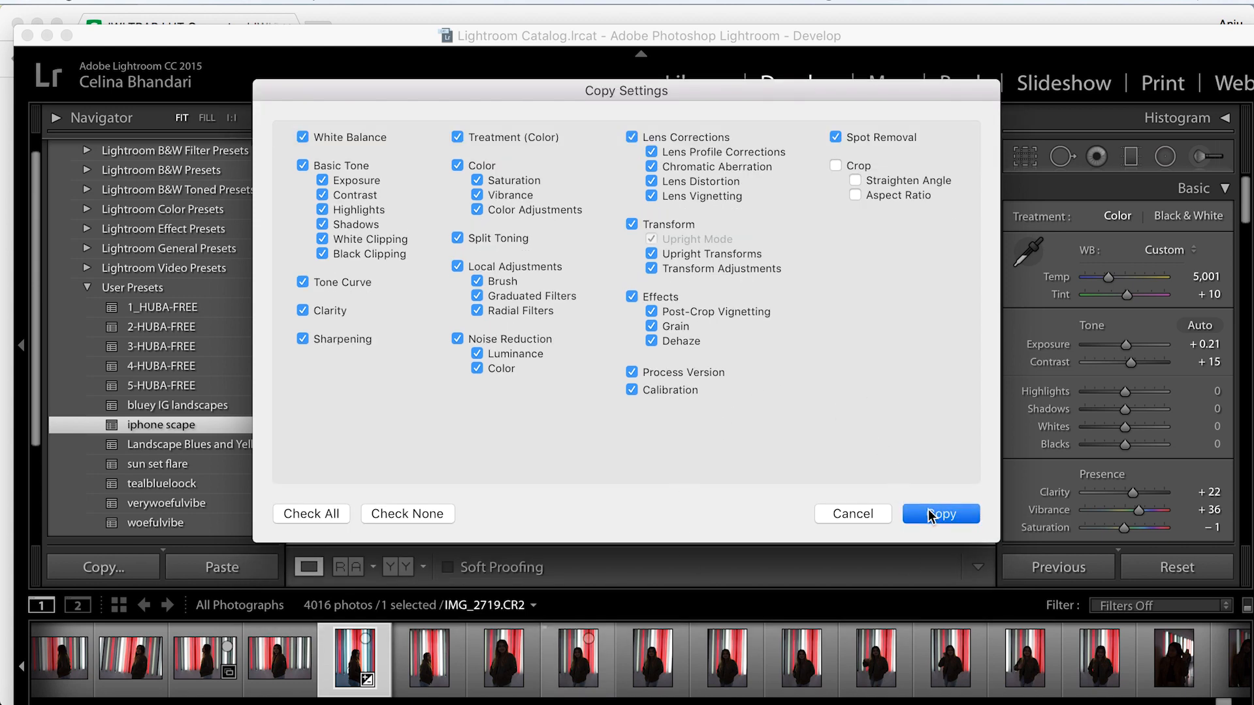
click(940, 514)
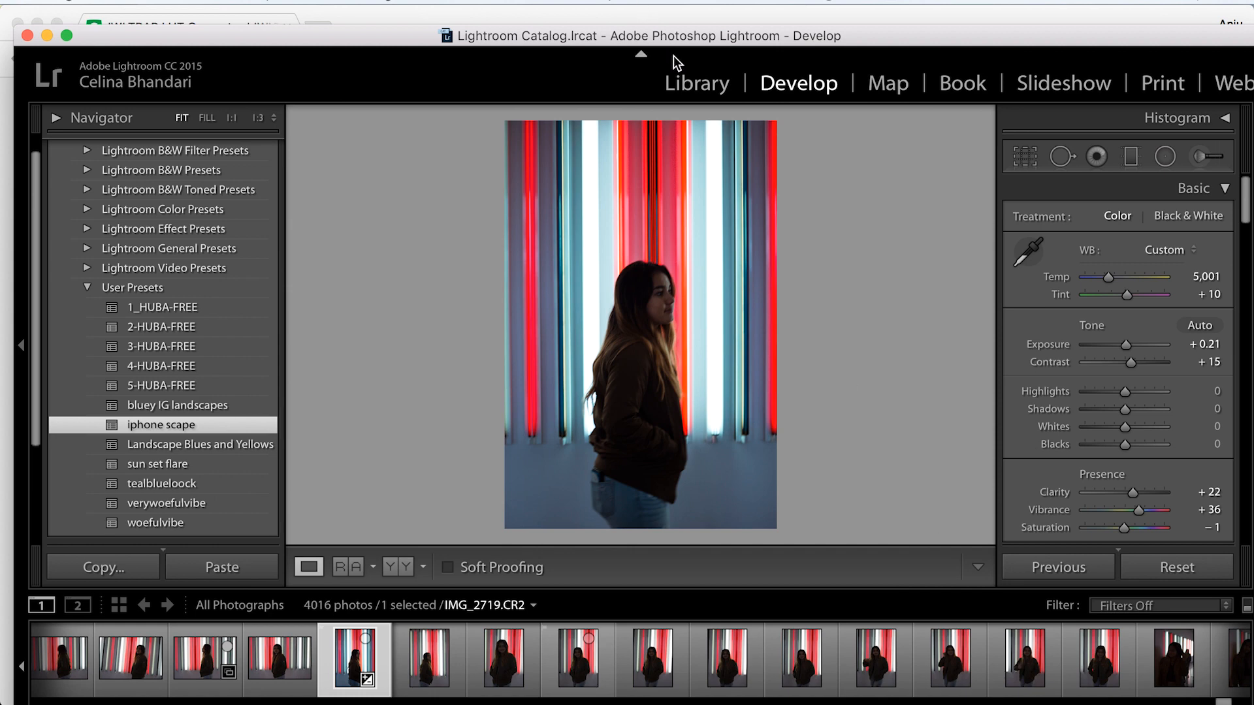
Step: Generate a neutral HALD image from the LUT Generator, saved to the Desktop
click(697, 83)
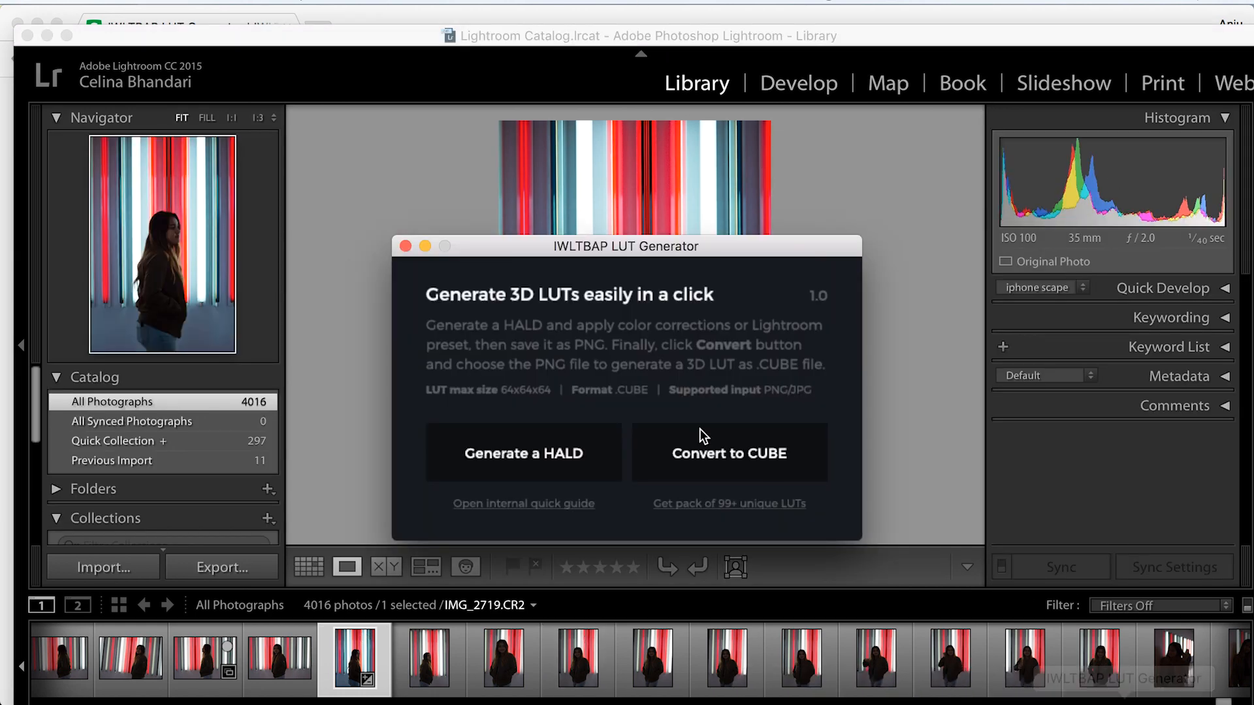
click(727, 453)
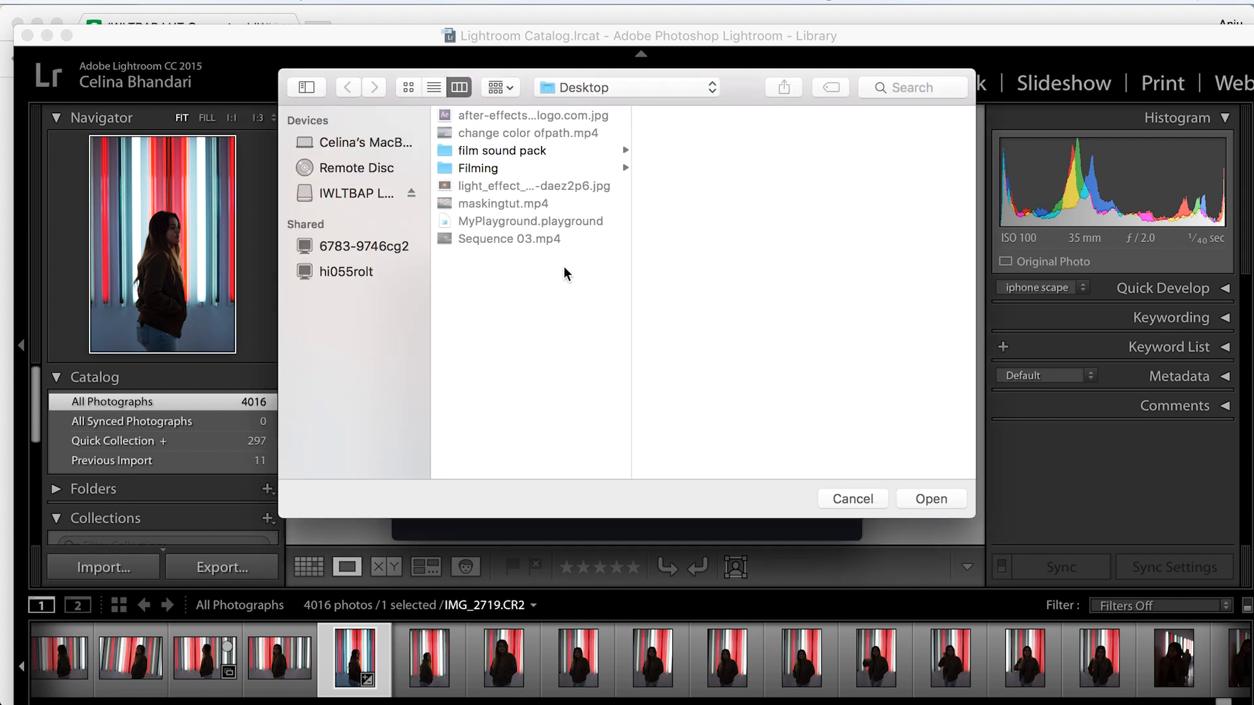
click(850, 497)
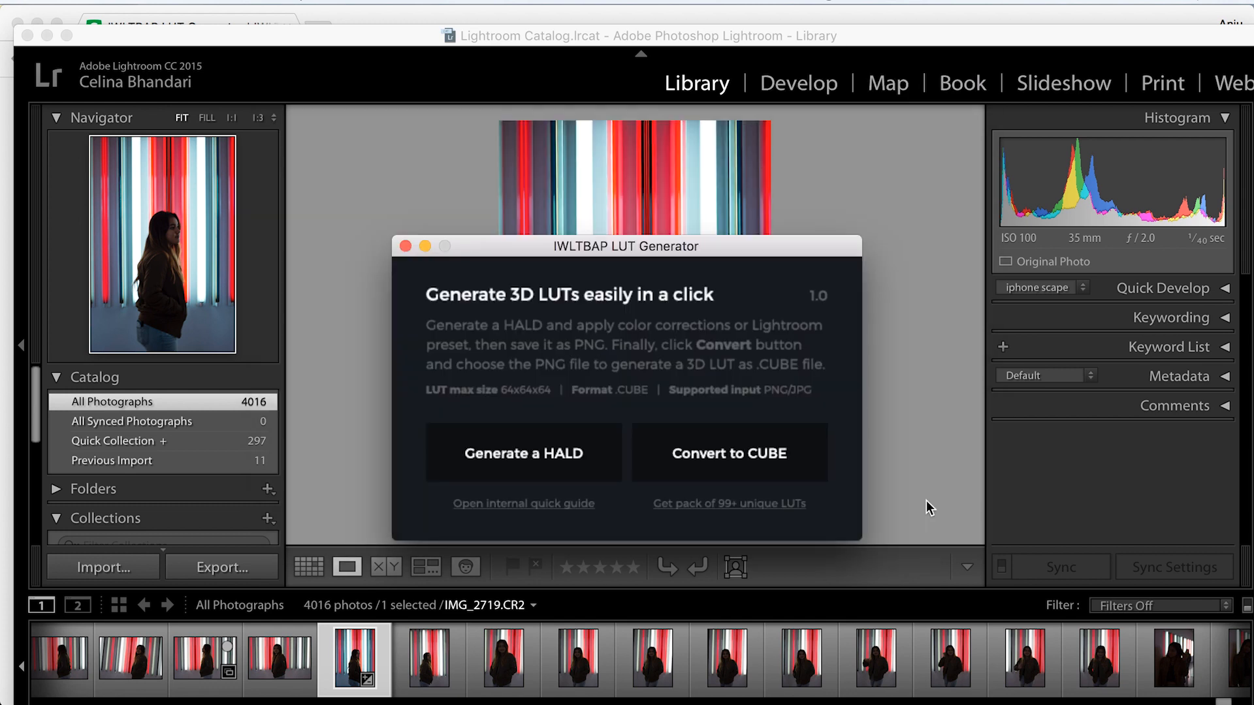
mouse_move(405, 244)
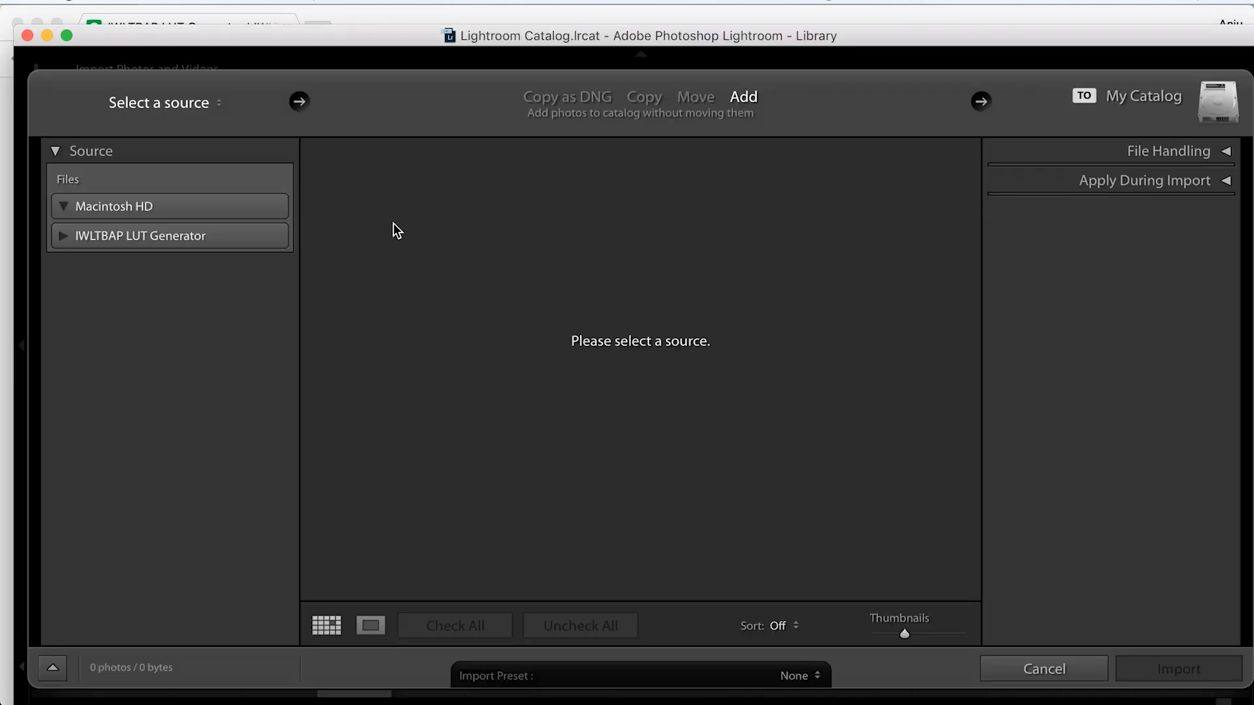
Step: Import all files from the Desktop folder, including the Neutral-125 HALD, into the catalog
click(140, 306)
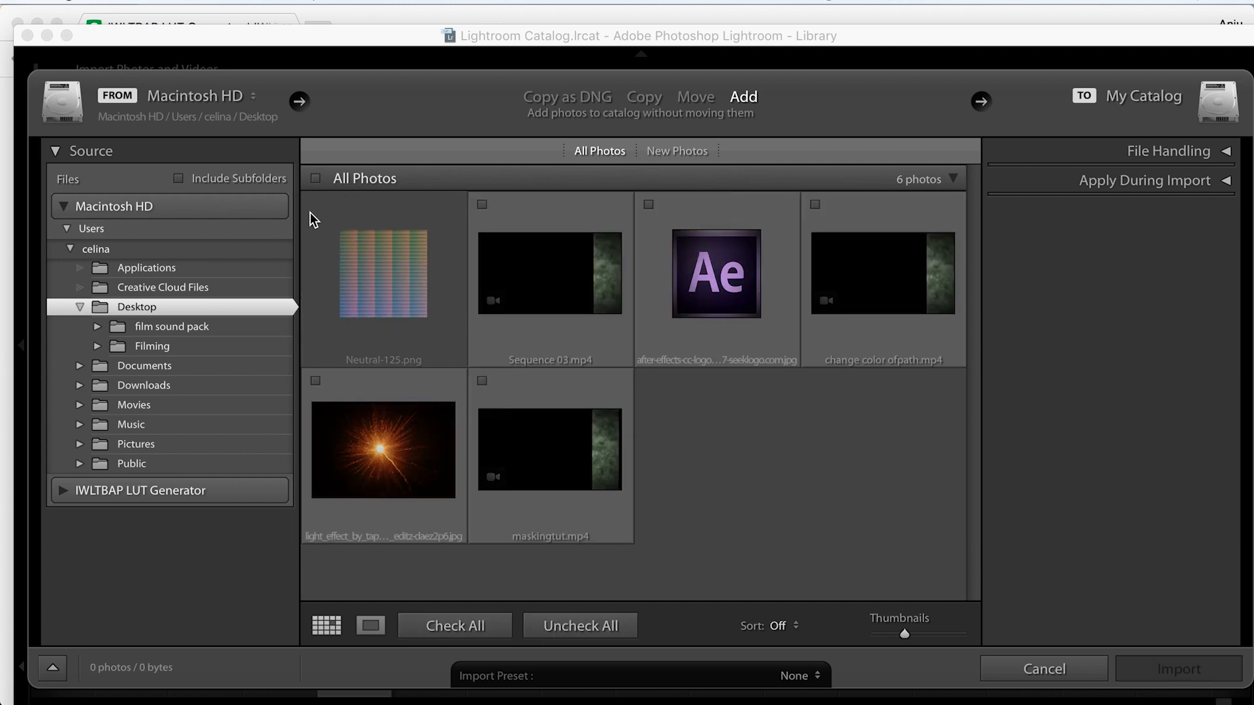
click(453, 626)
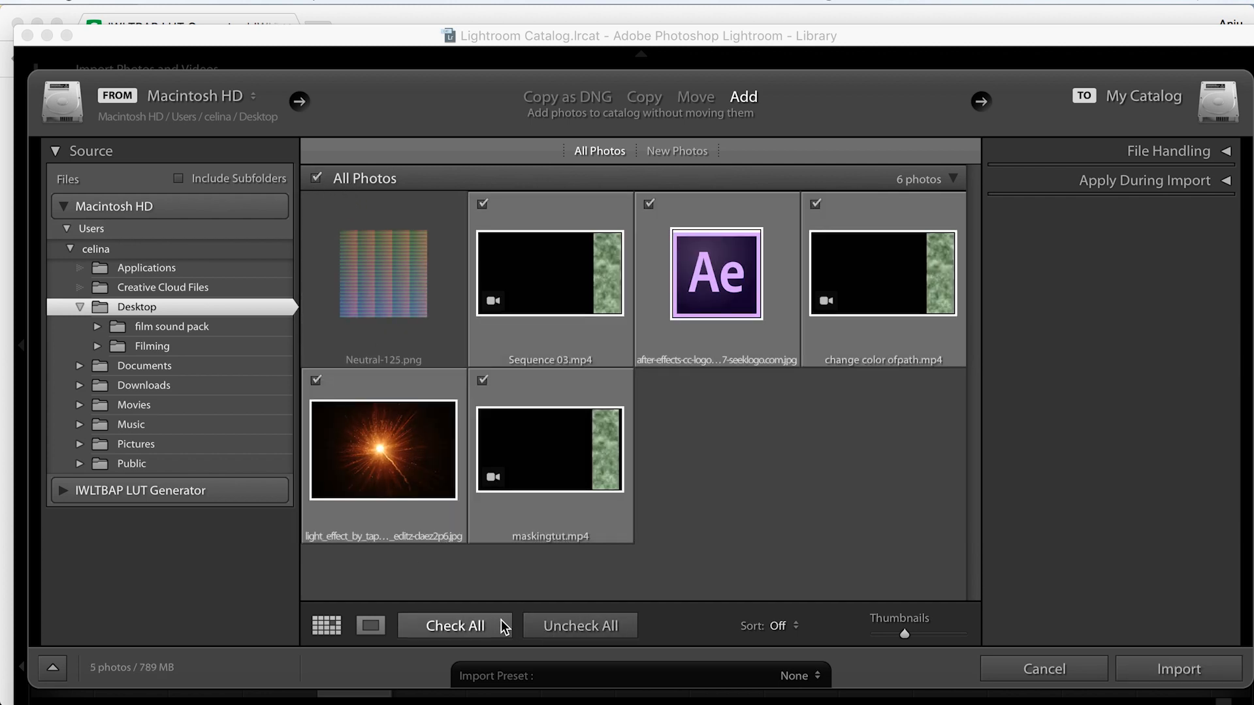
mouse_move(683, 574)
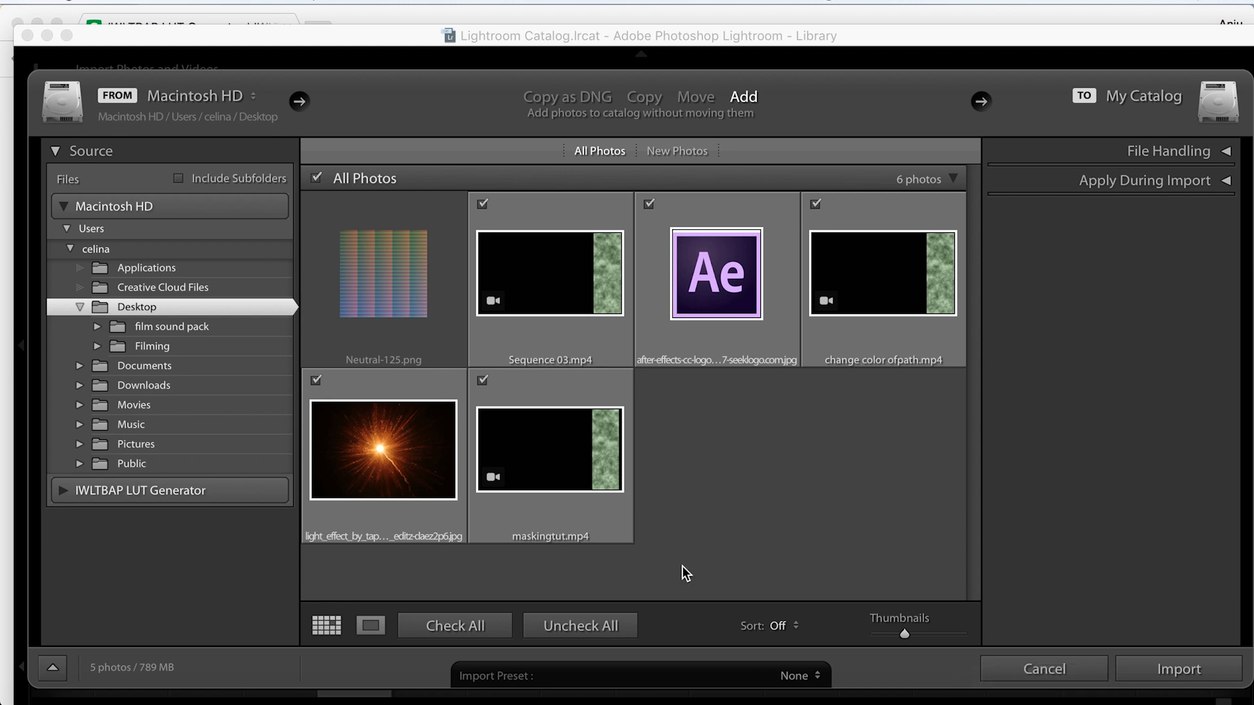
click(578, 626)
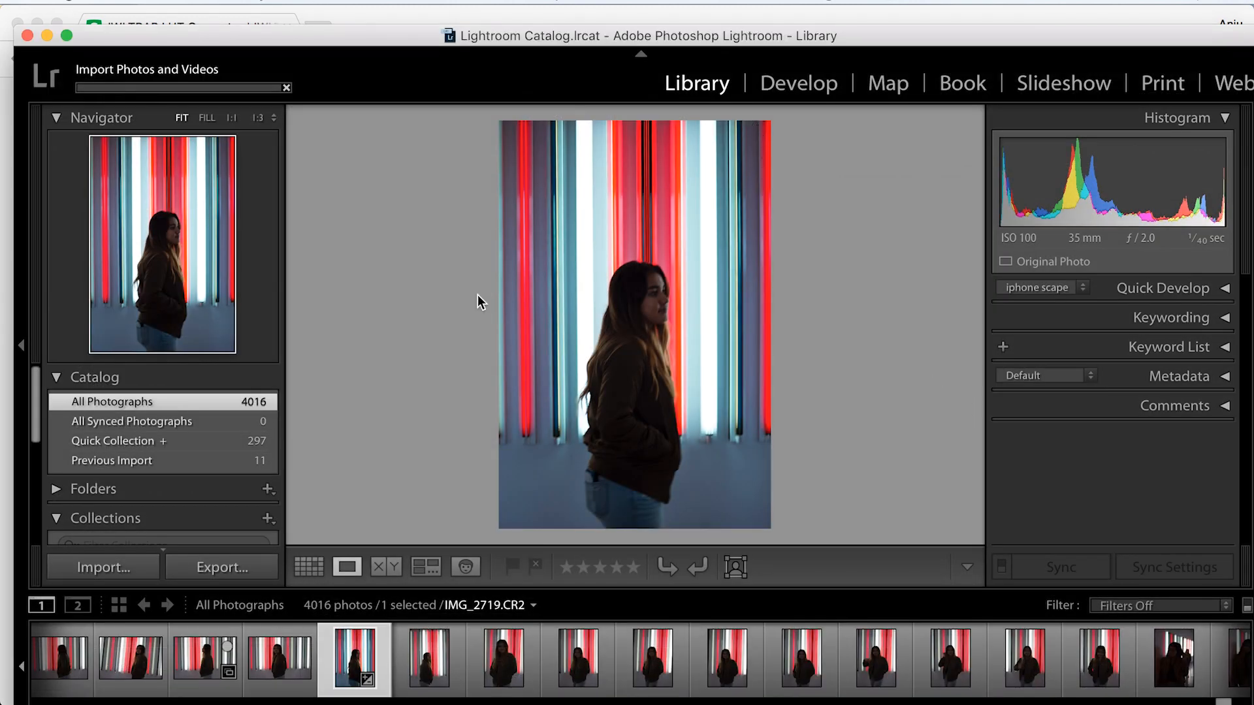
Step: Open the imported Neutral-125 HALD image in Develop and start its export
click(308, 567)
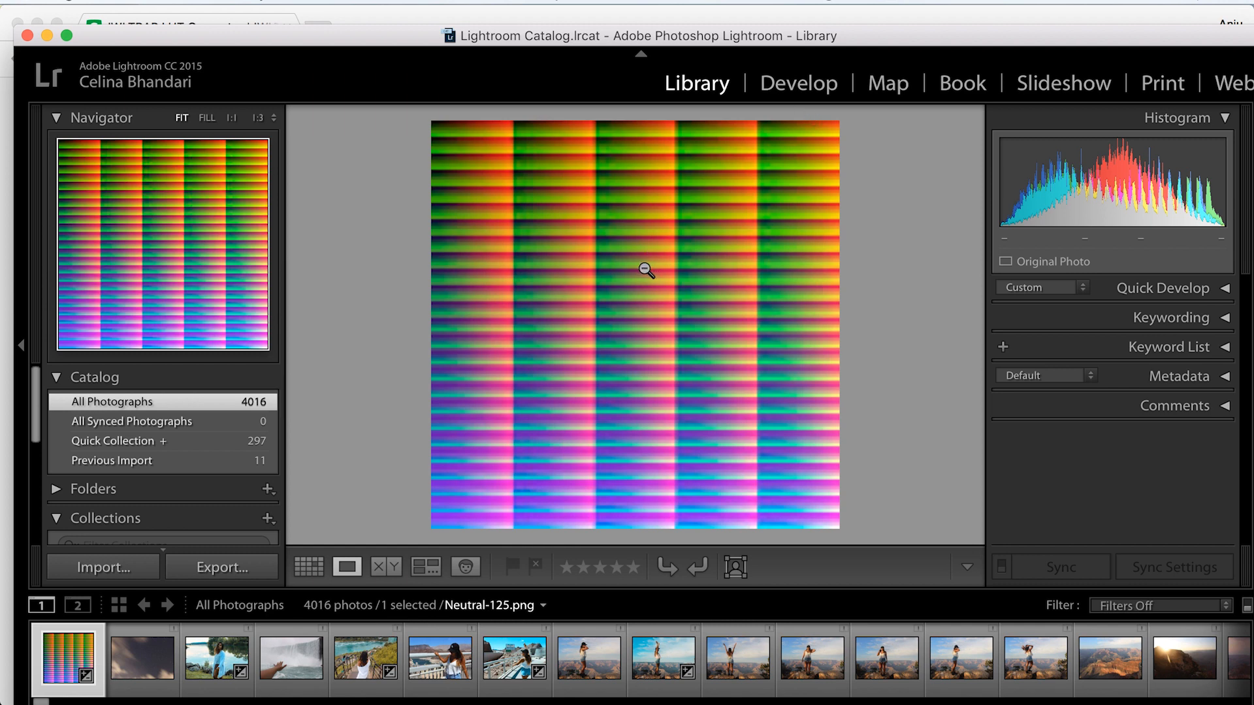
click(797, 82)
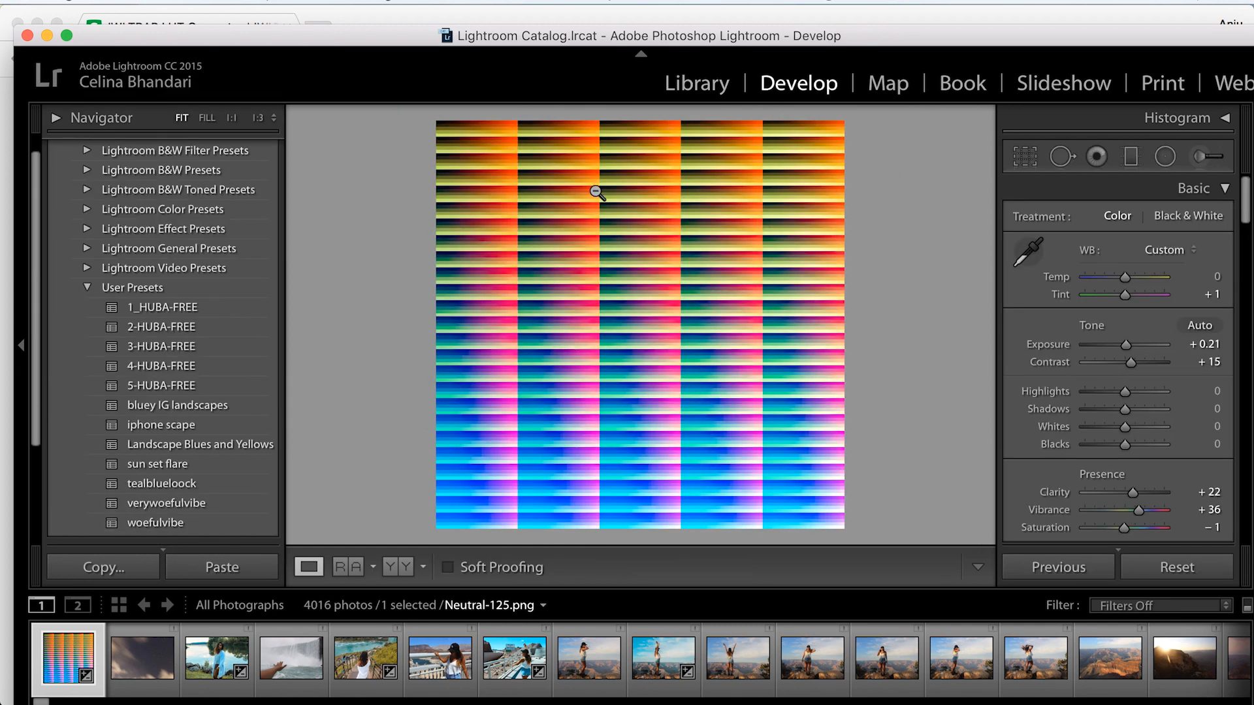
mouse_move(380, 337)
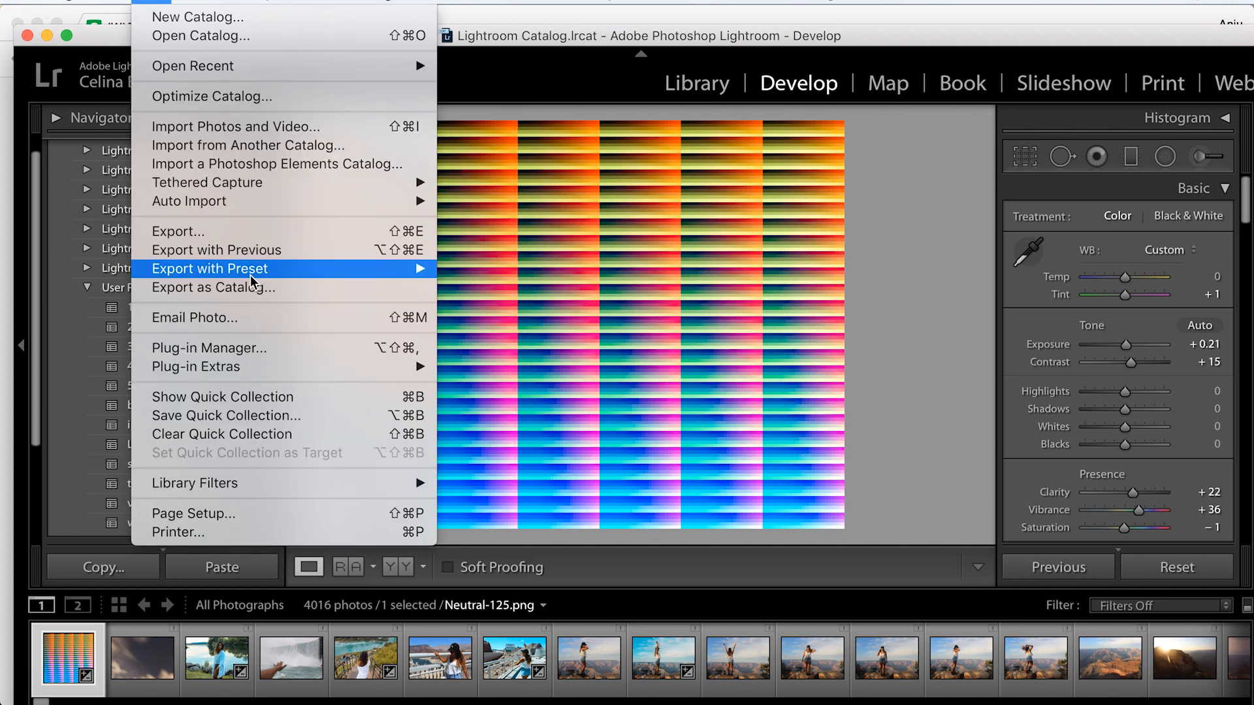
click(179, 231)
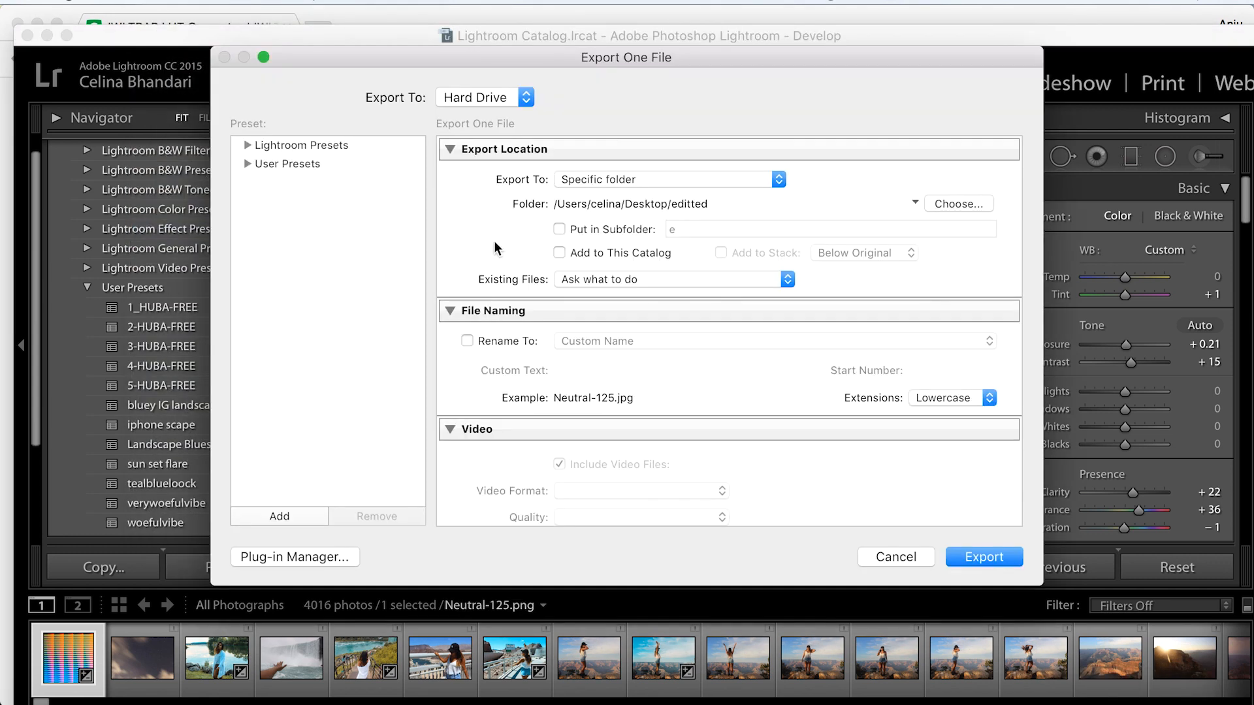
Step: Export the HALD to the Desktop as a JPEG renamed MaroonLight
click(957, 204)
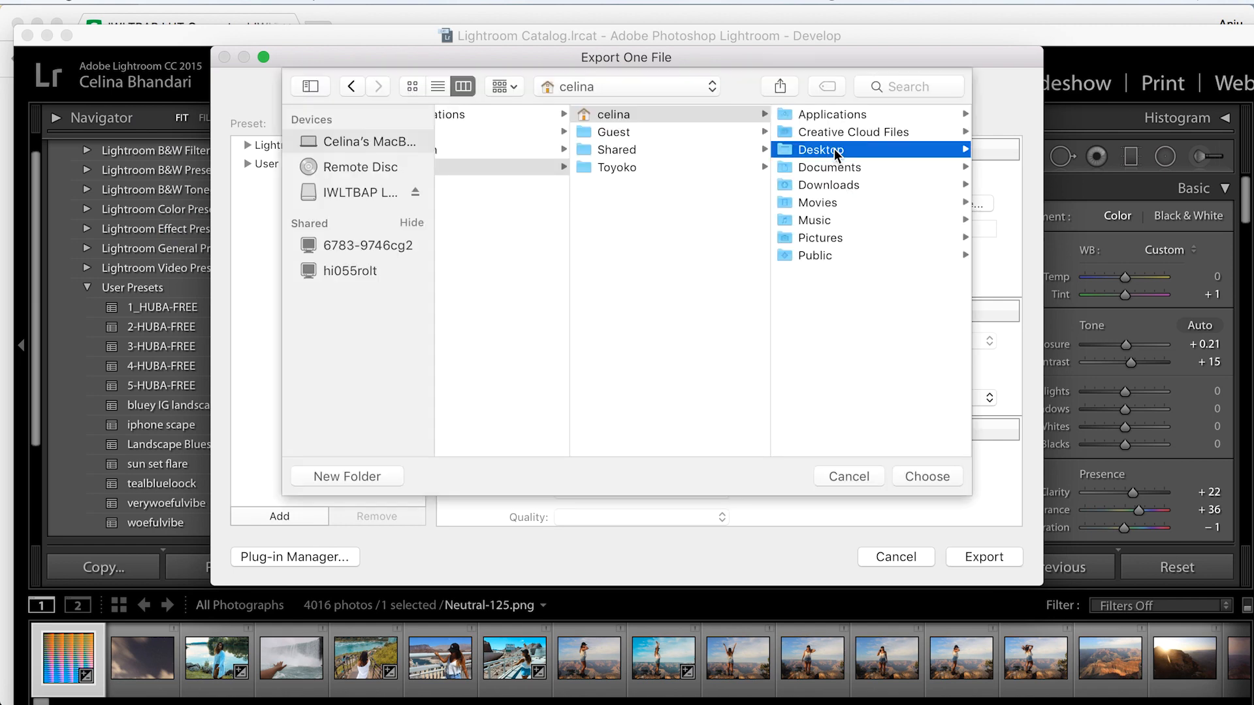
click(927, 475)
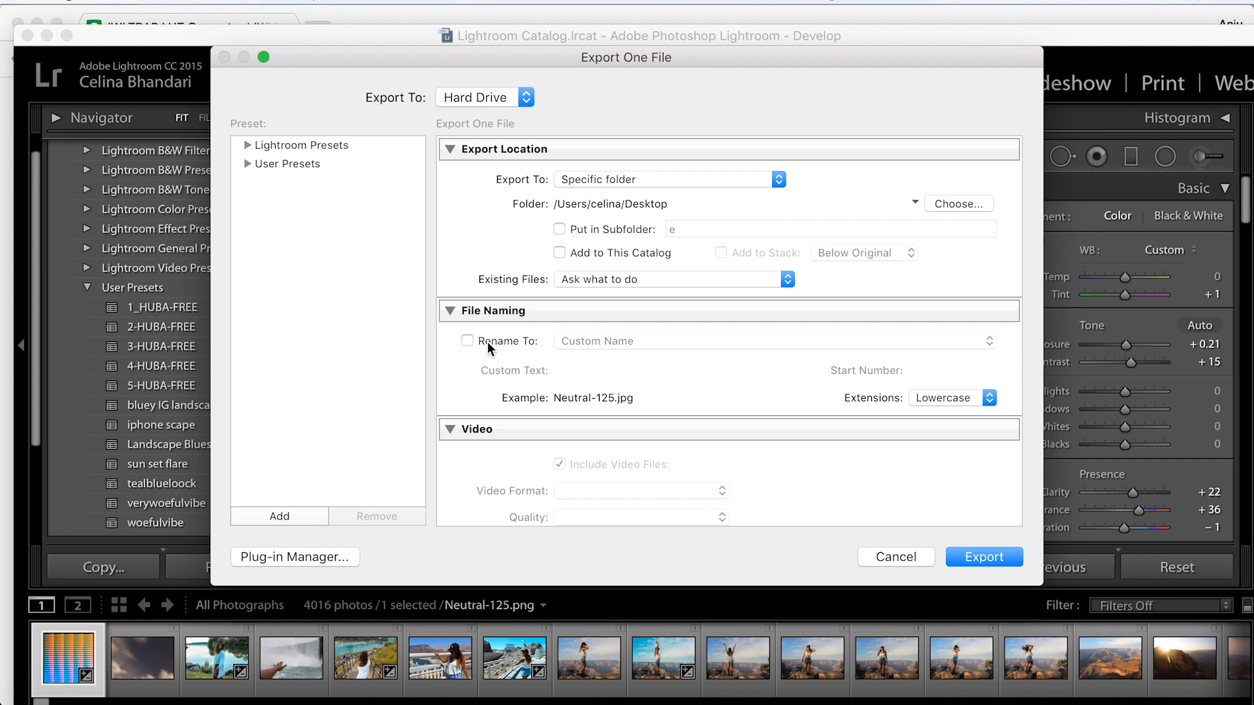
text(purpleskies)
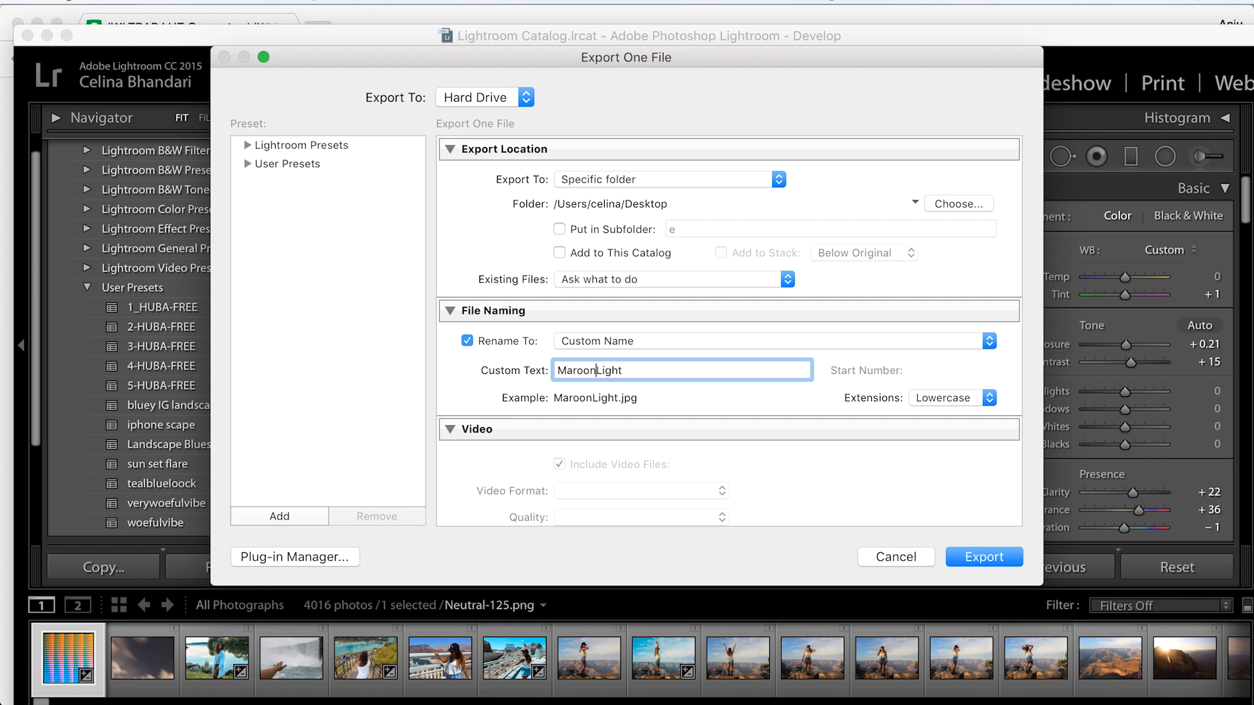
click(477, 429)
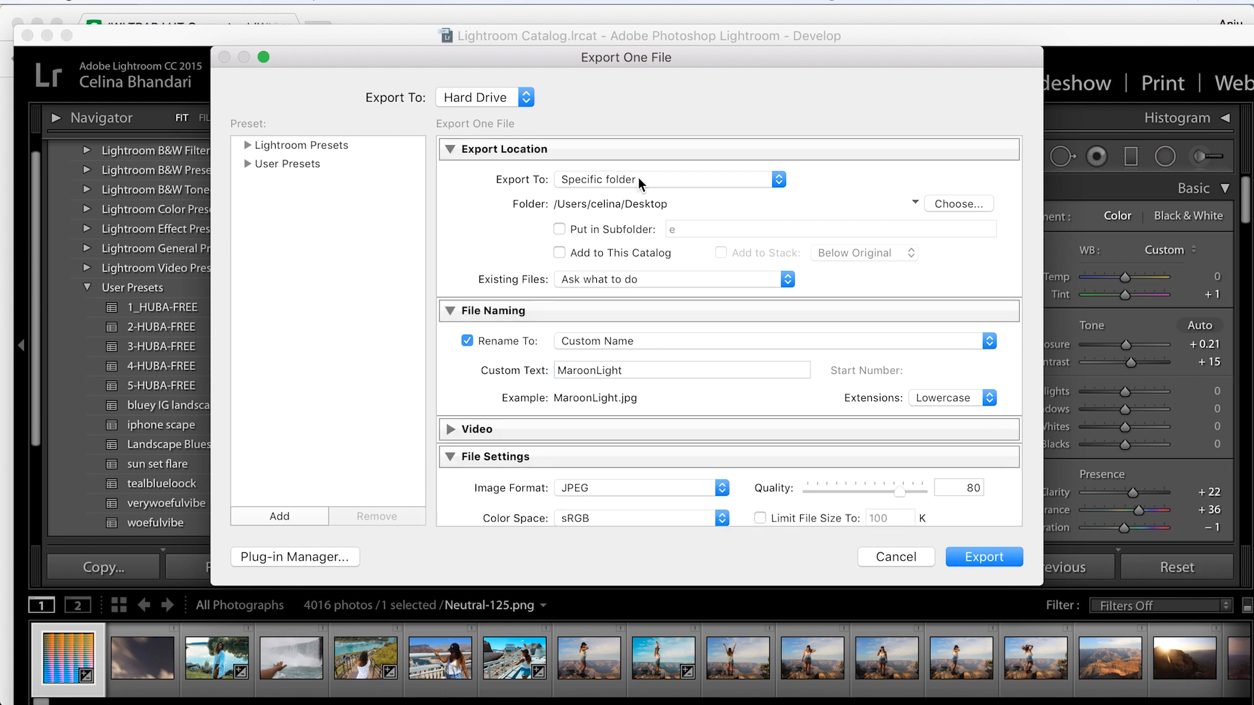
scroll(down, 3)
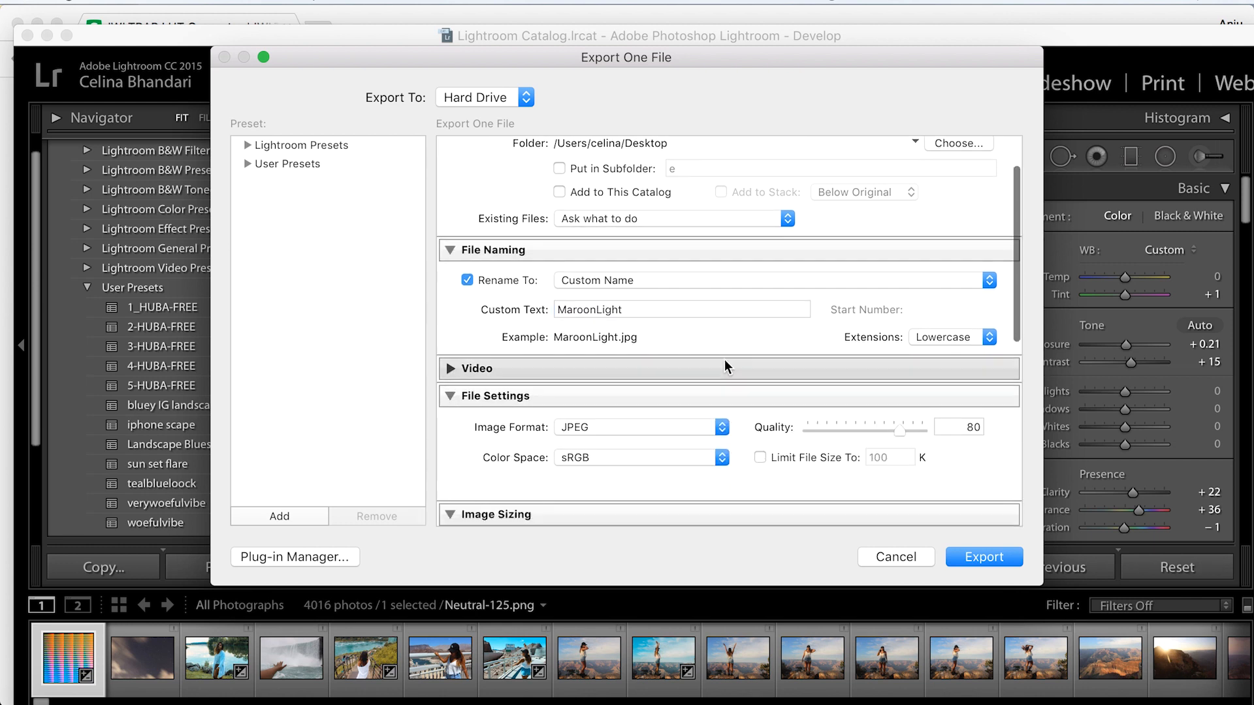
scroll(down, 3)
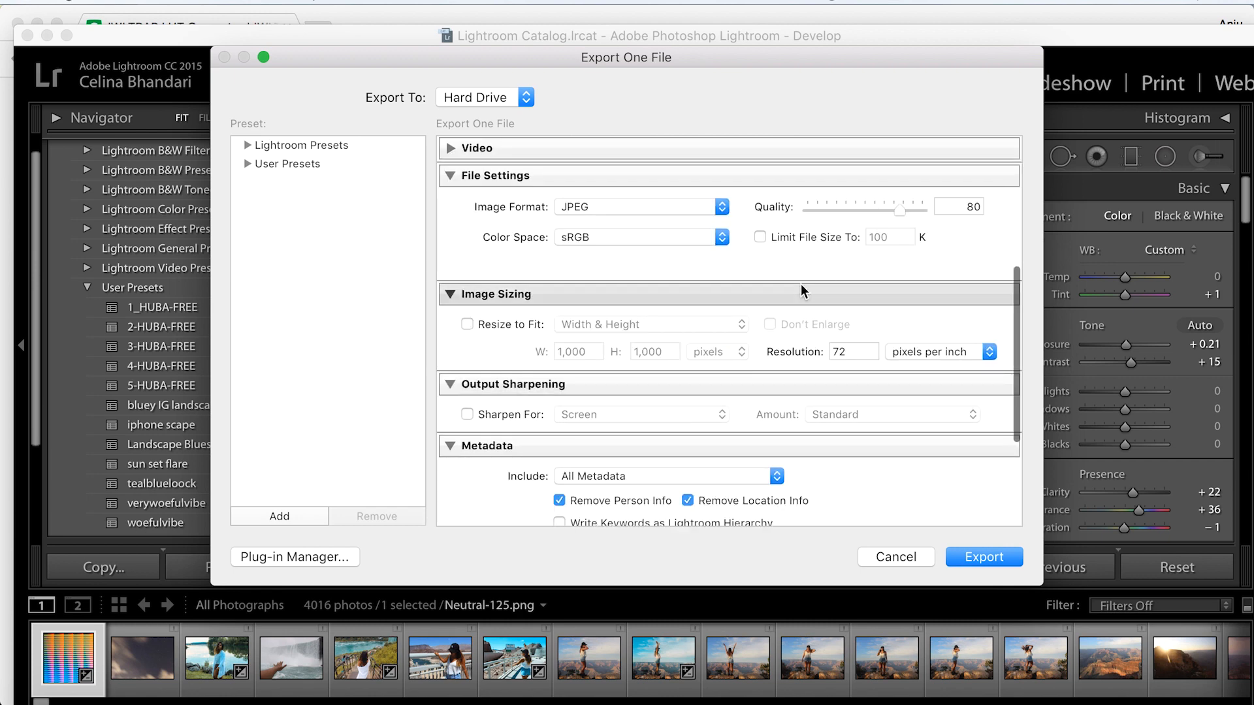
scroll(down, 3)
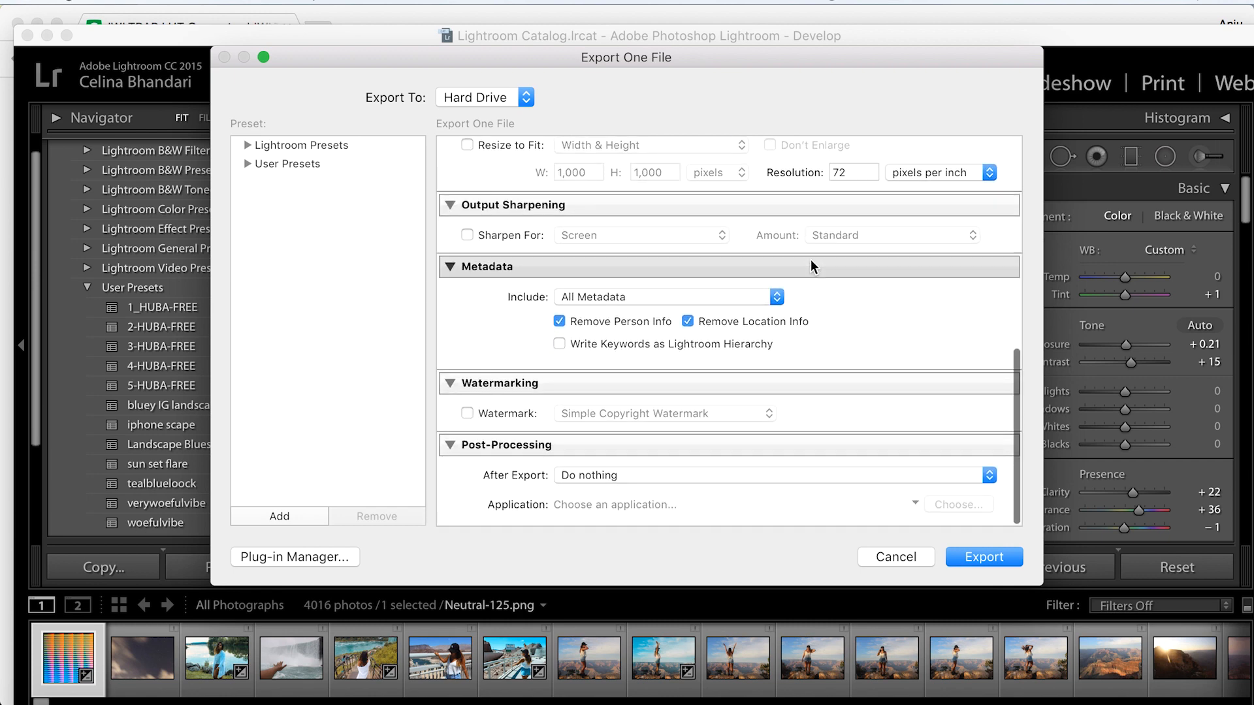
click(984, 557)
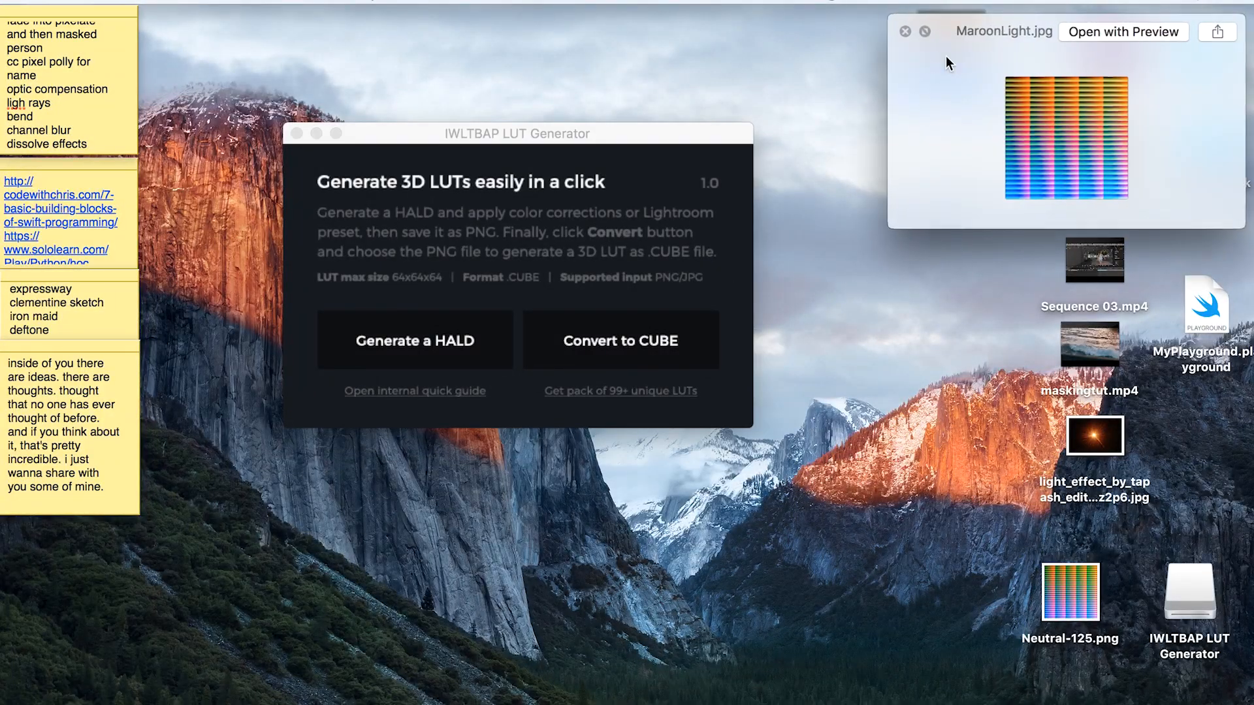
Step: Convert MaroonLight.jpg to a MaroonLight.cube LUT with Convert to CUBE
click(904, 31)
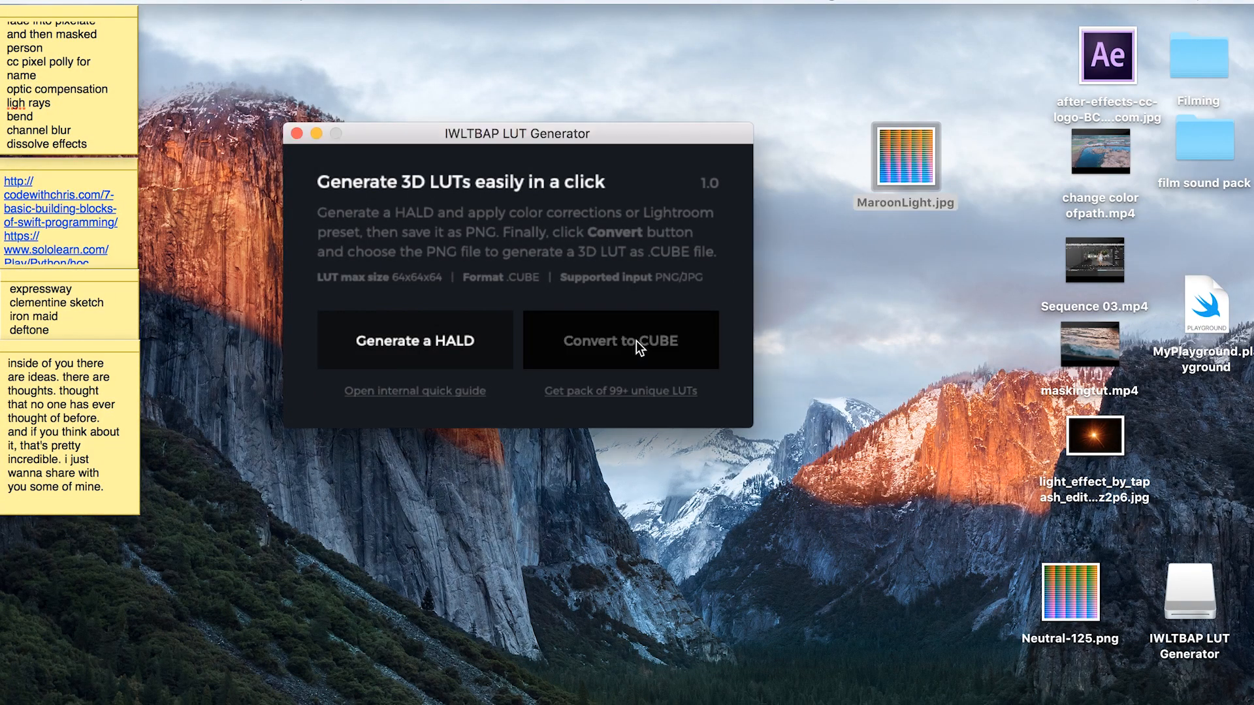
click(619, 340)
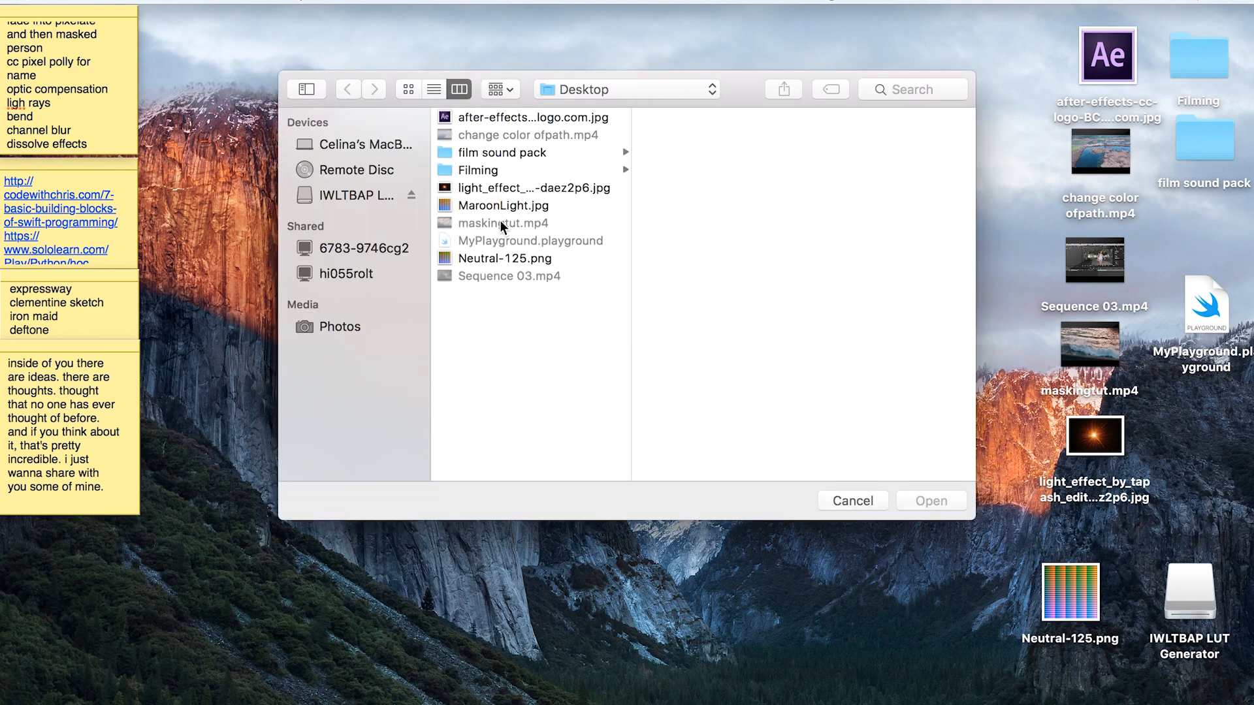
click(504, 205)
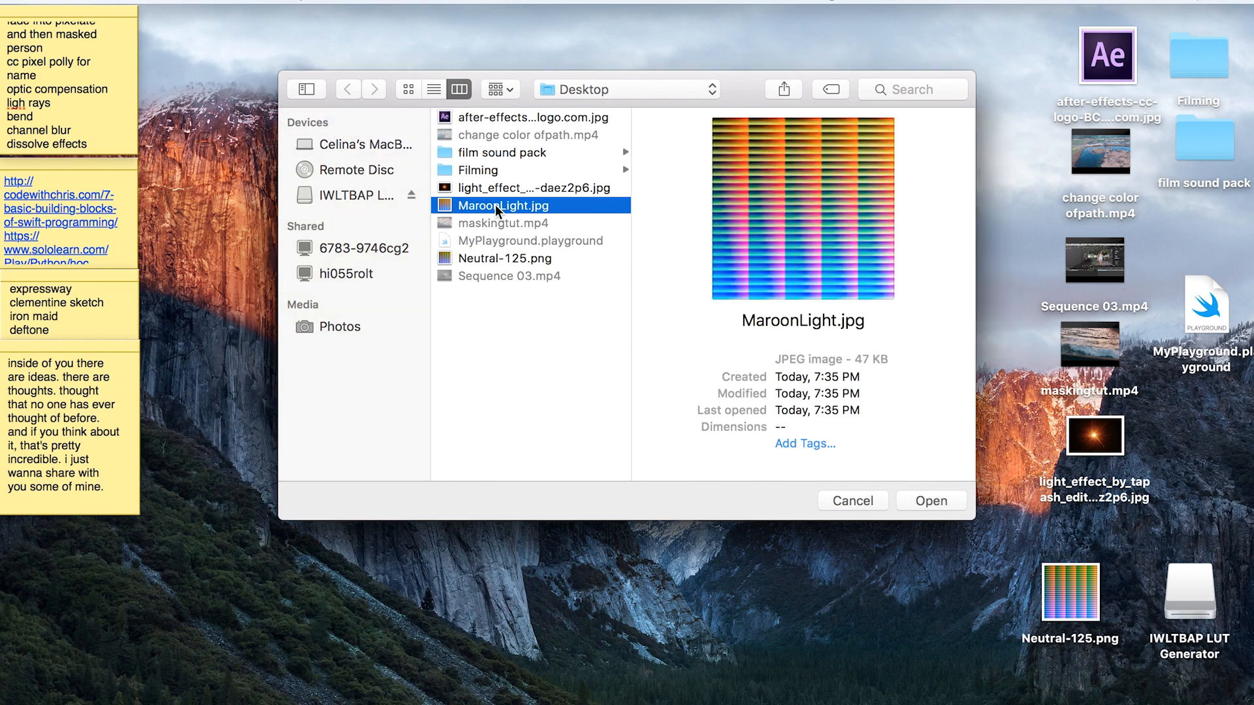
click(931, 500)
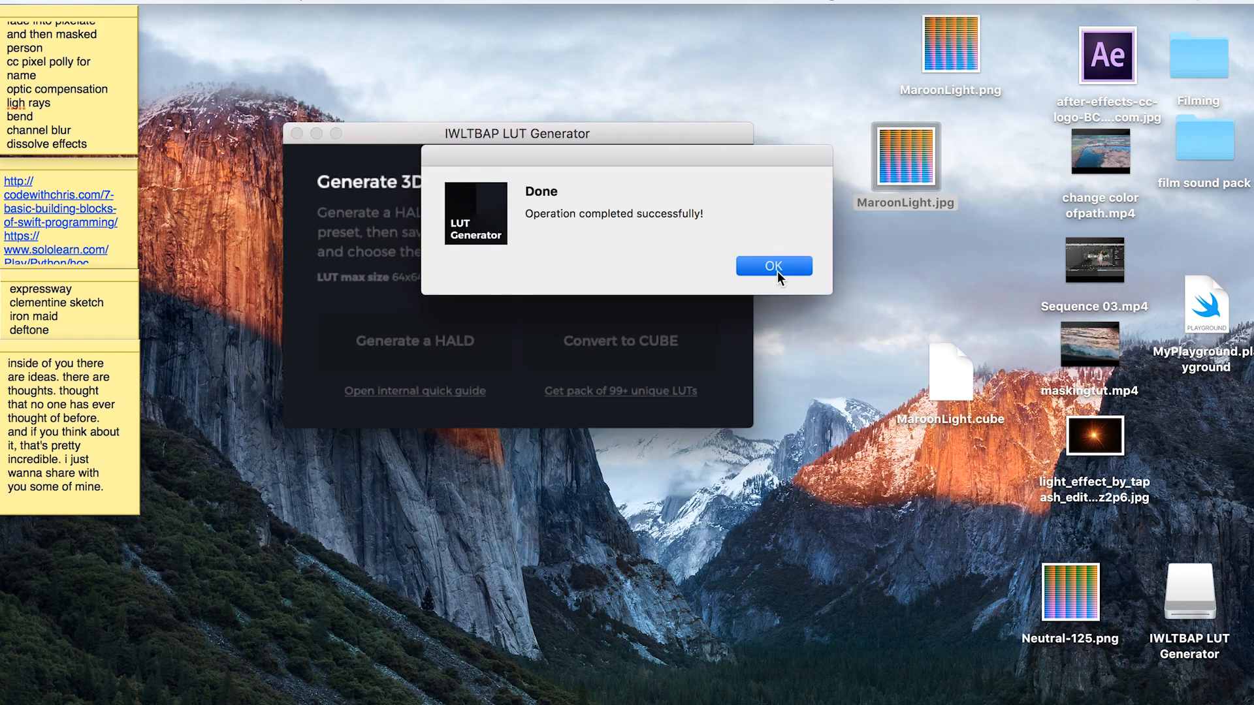
click(773, 265)
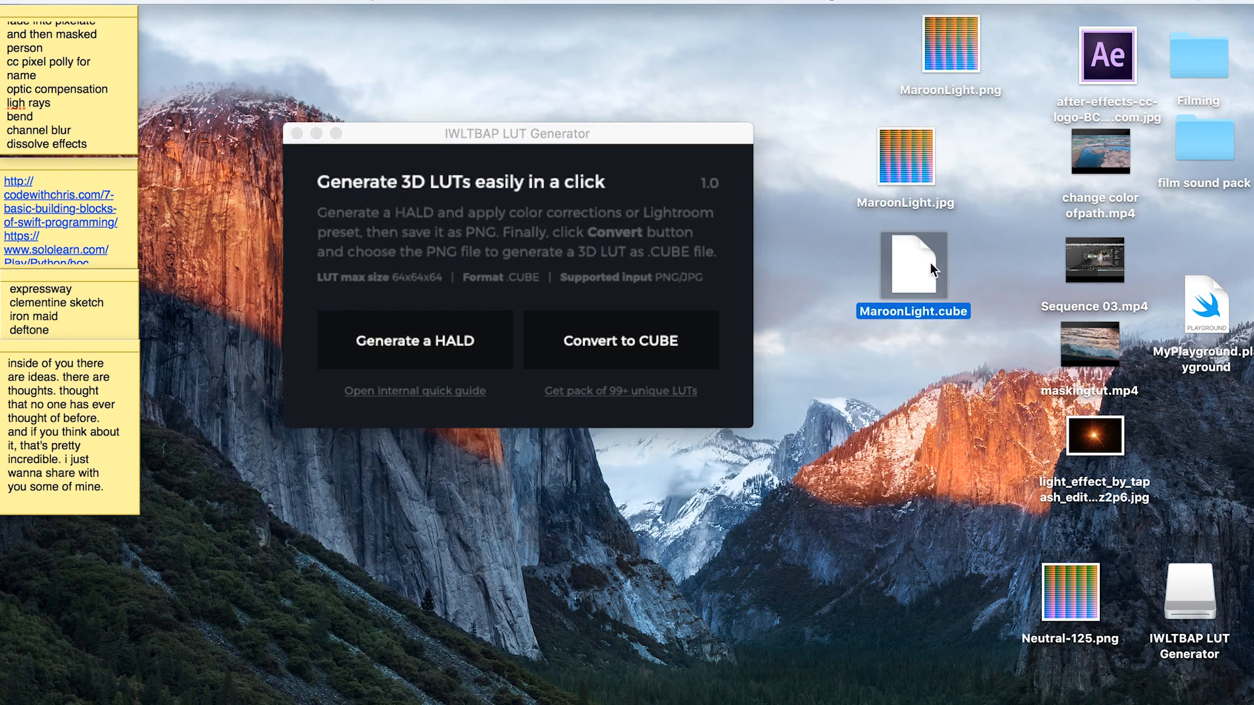
mouse_move(919, 264)
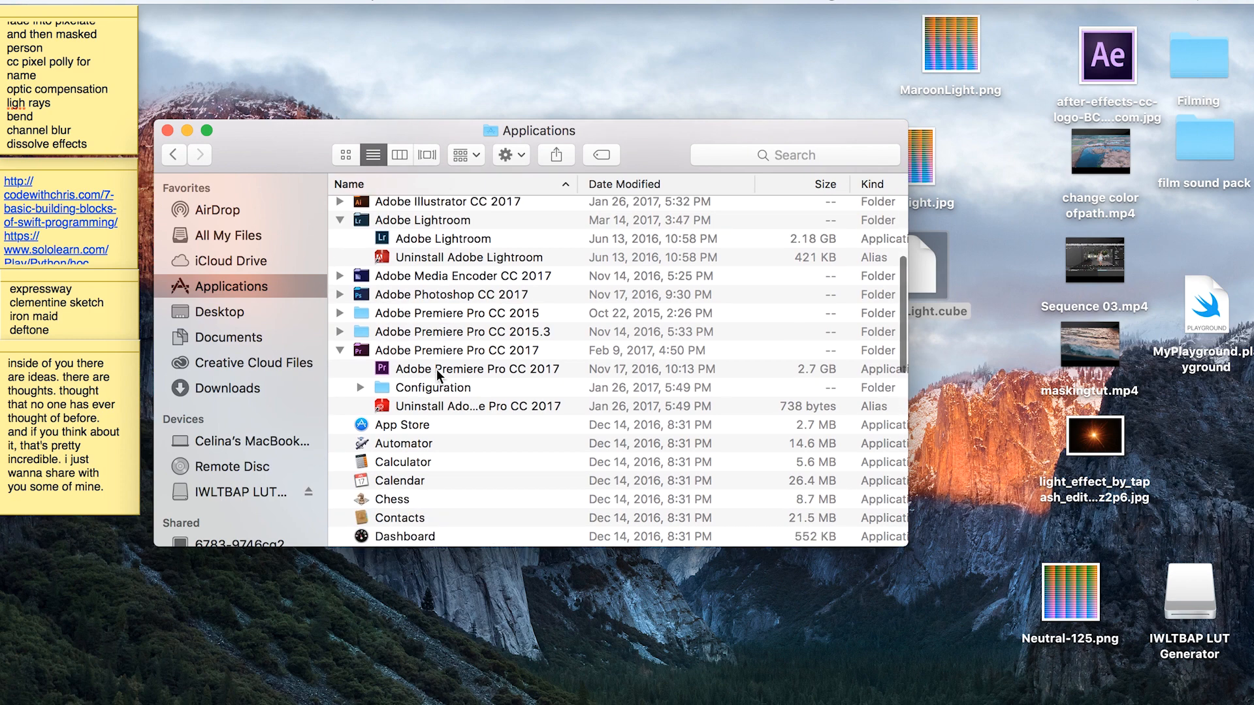
Step: Show Premiere Pro CC 2017's package contents and open Lumetri > LUTs > Creative
right_click(478, 369)
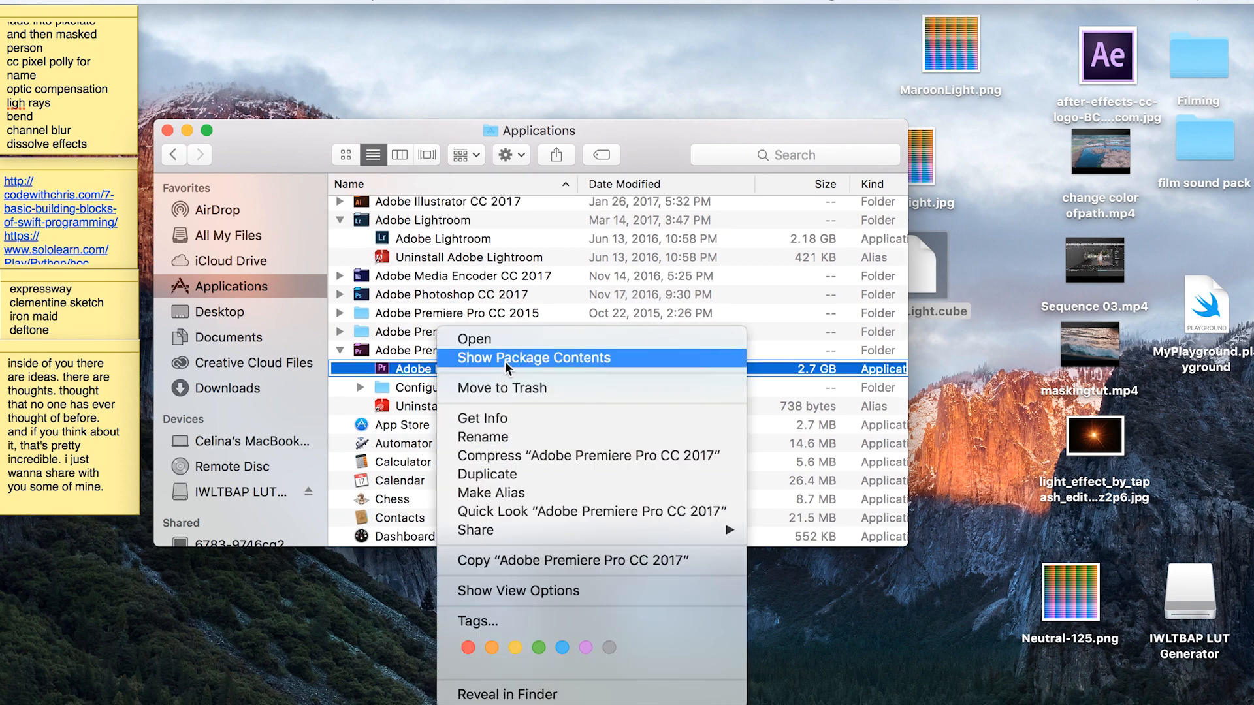
click(534, 358)
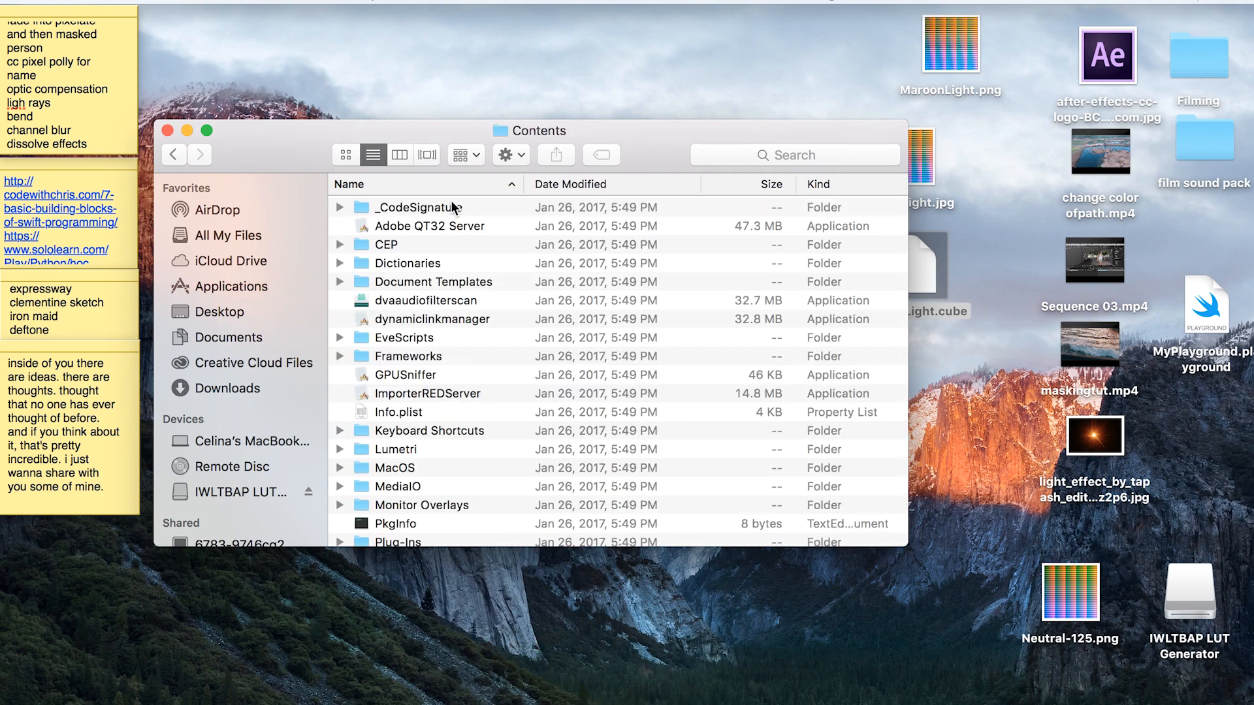
double_click(396, 449)
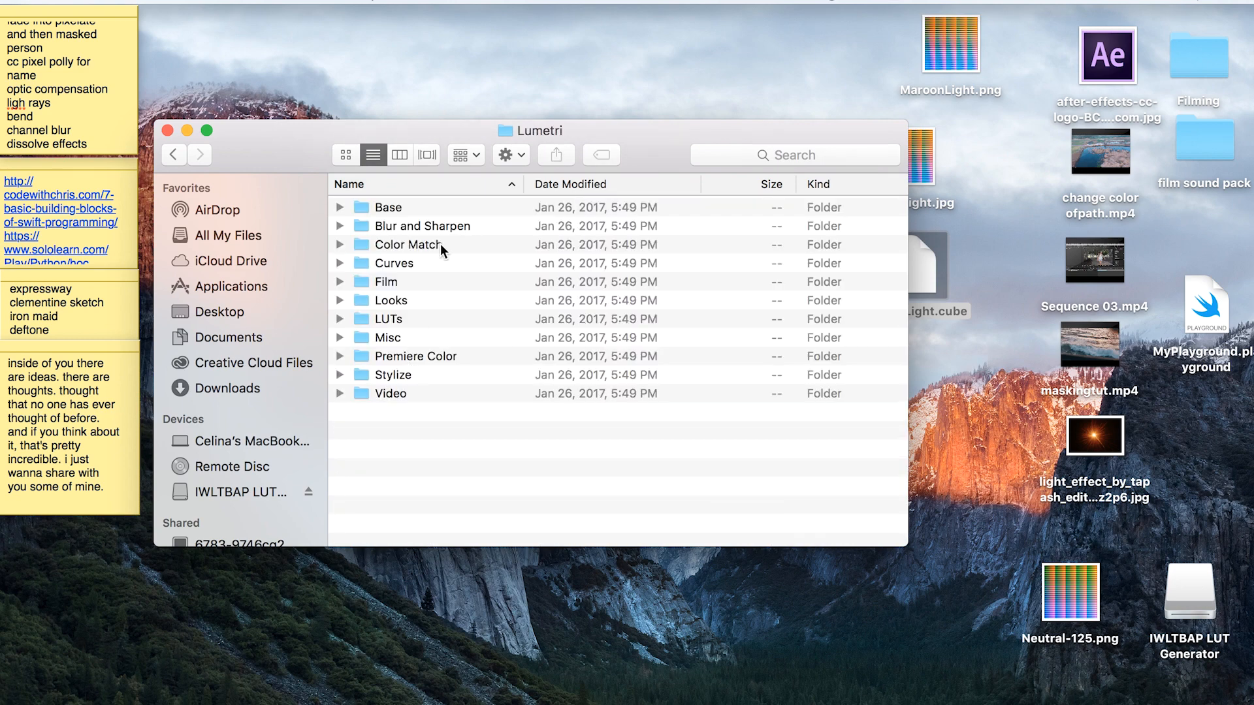
double_click(389, 319)
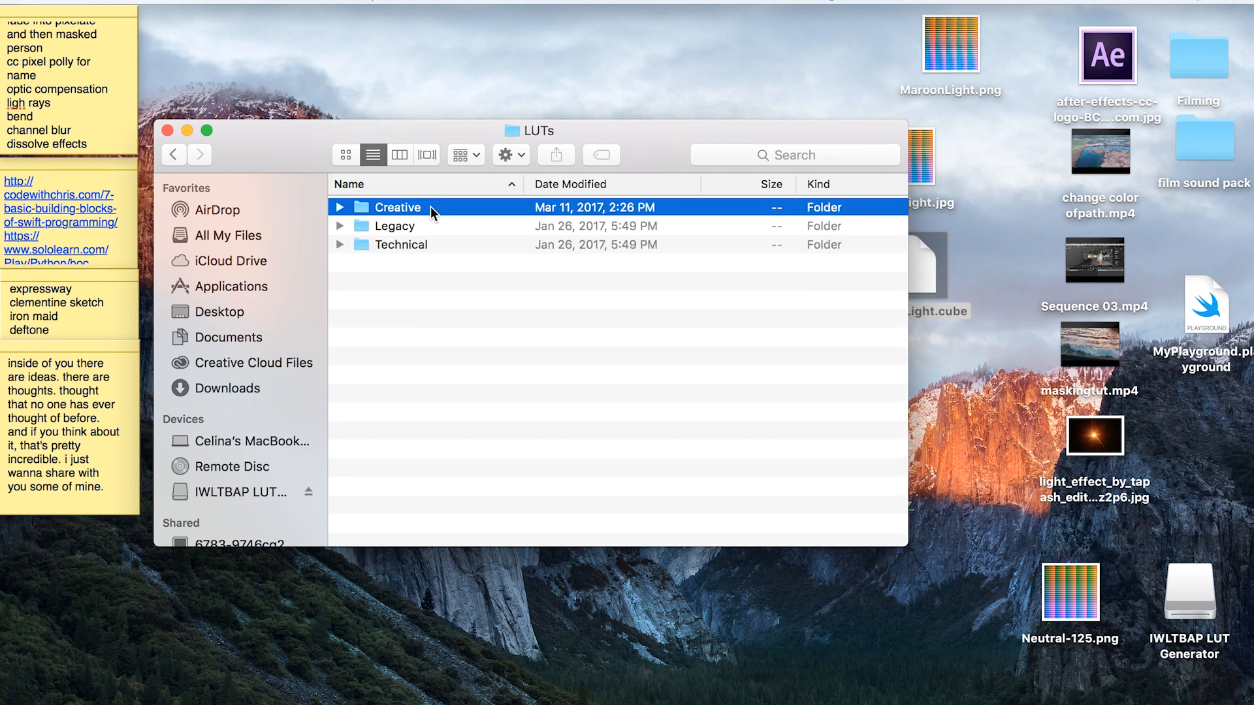
double_click(399, 208)
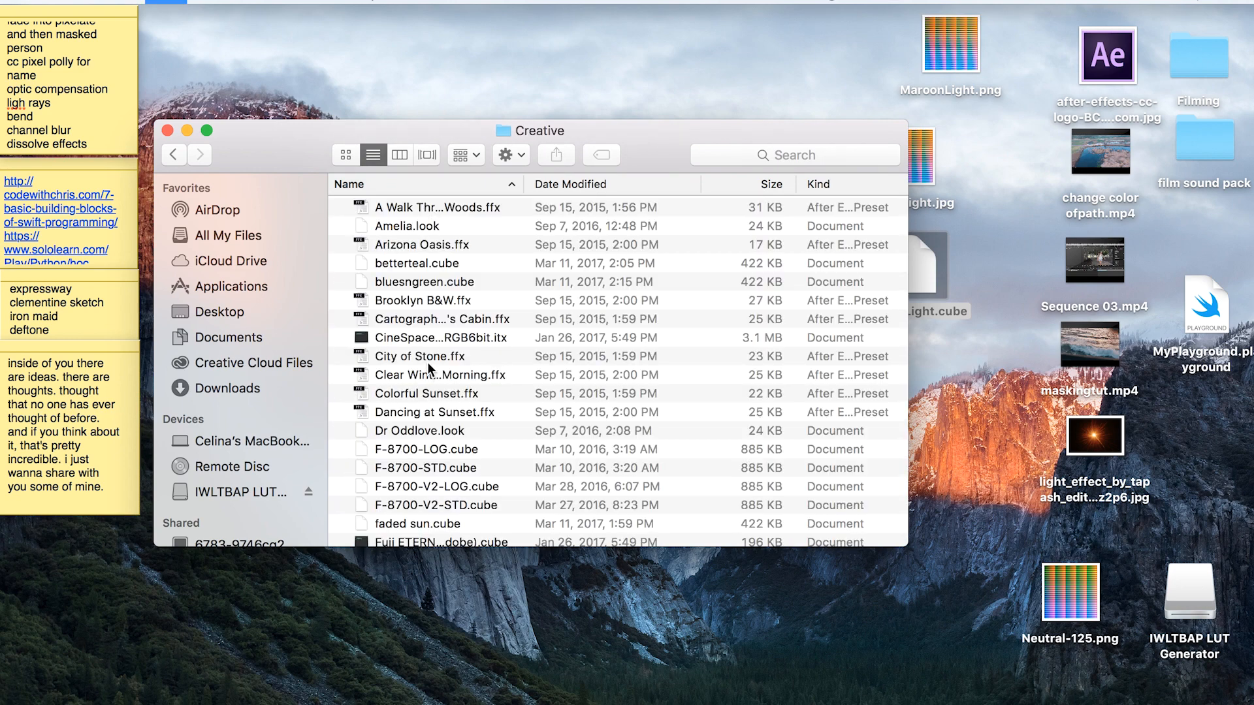
scroll(down, 3)
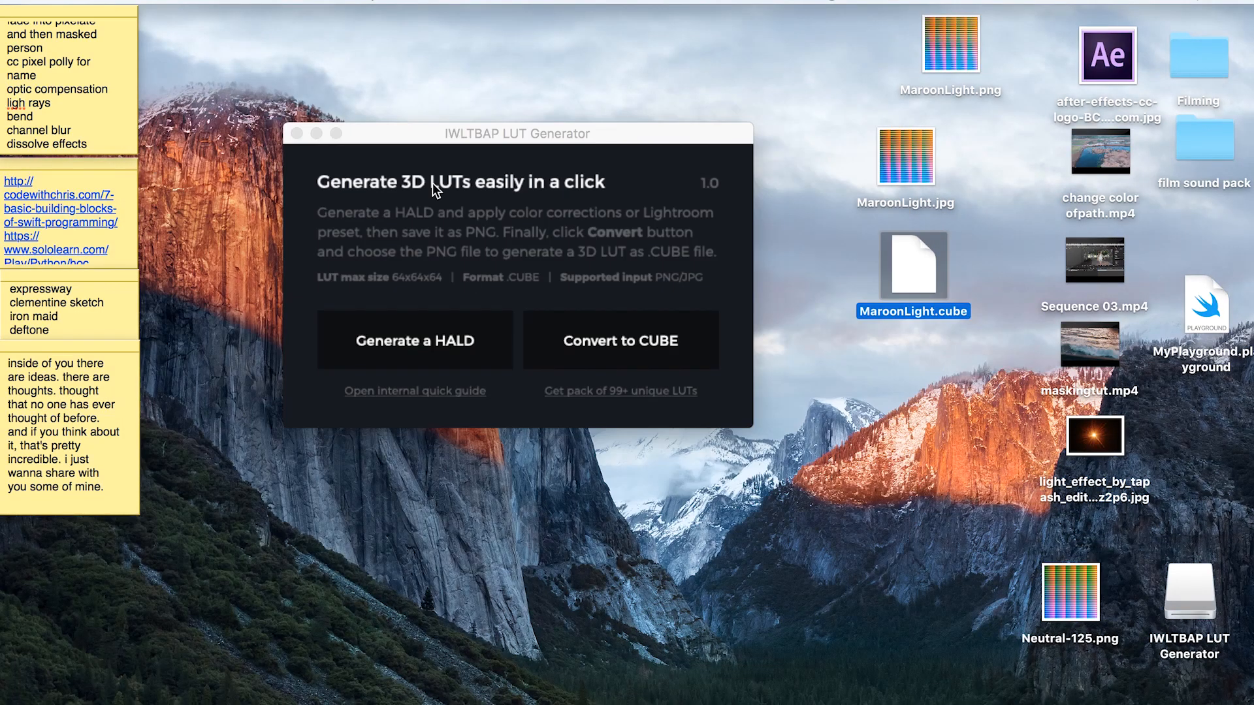
Step: Create a new Premiere project named colorcorrect
click(301, 133)
text(colorco)
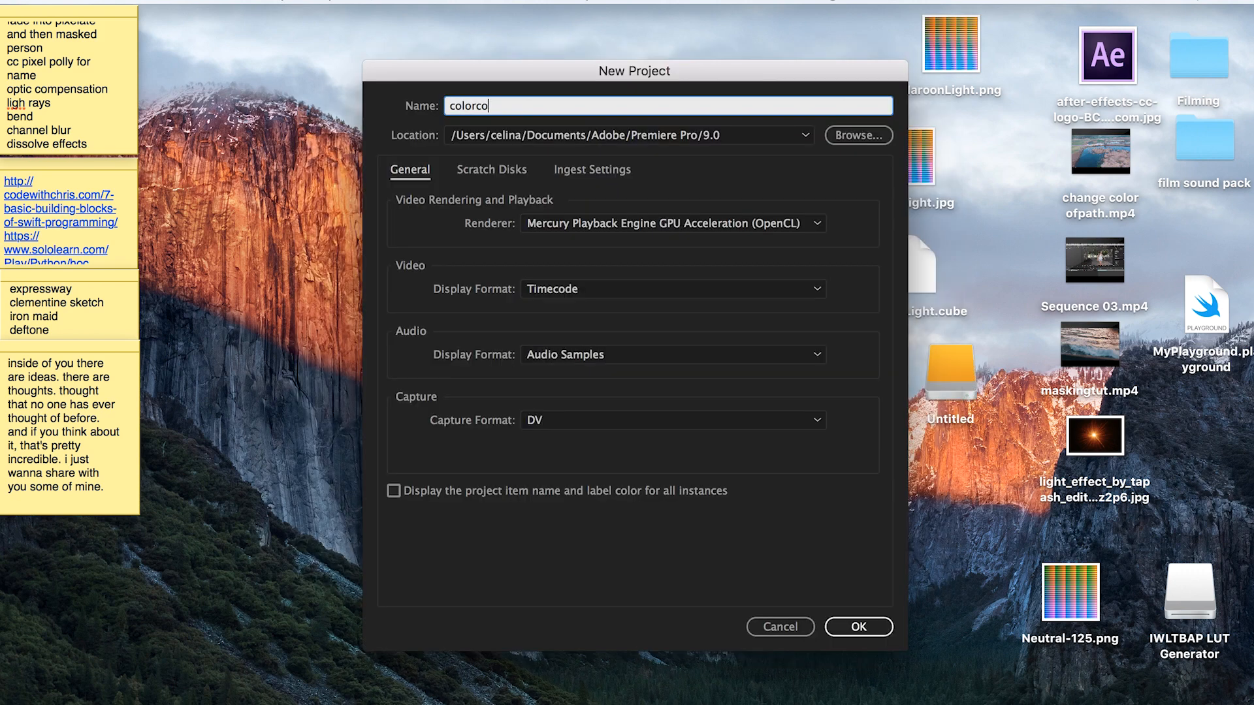
text(rrect)
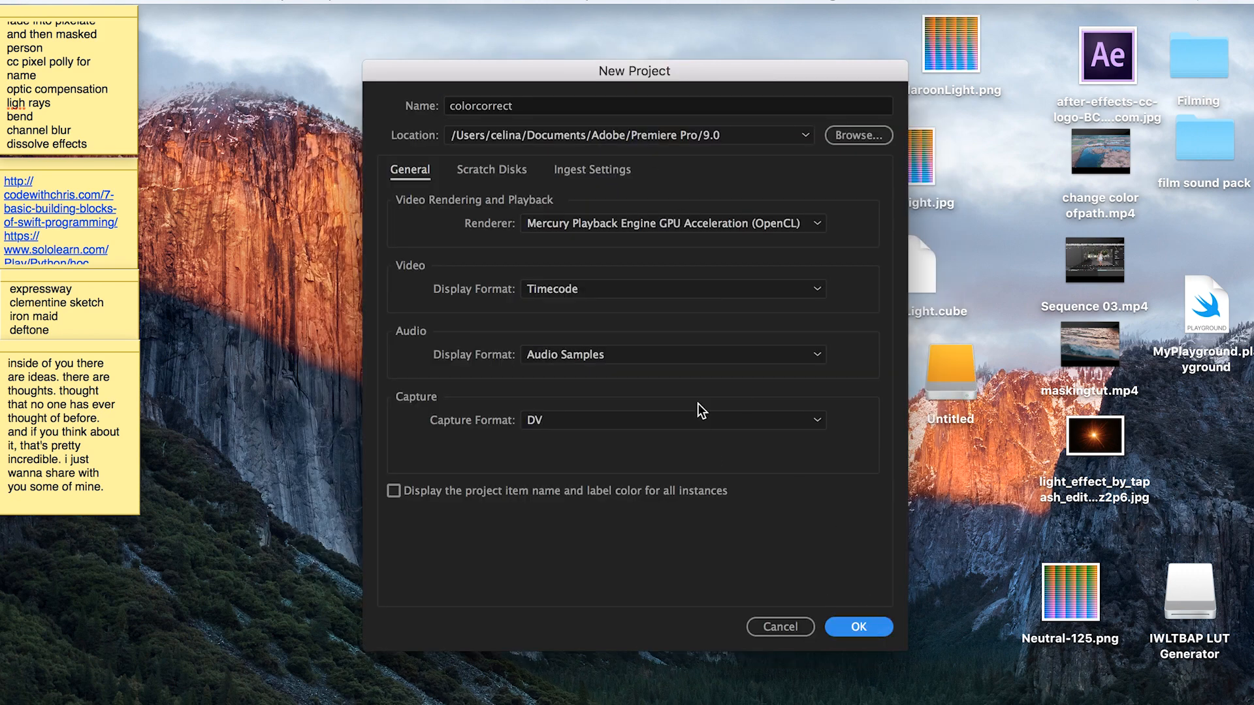
click(858, 625)
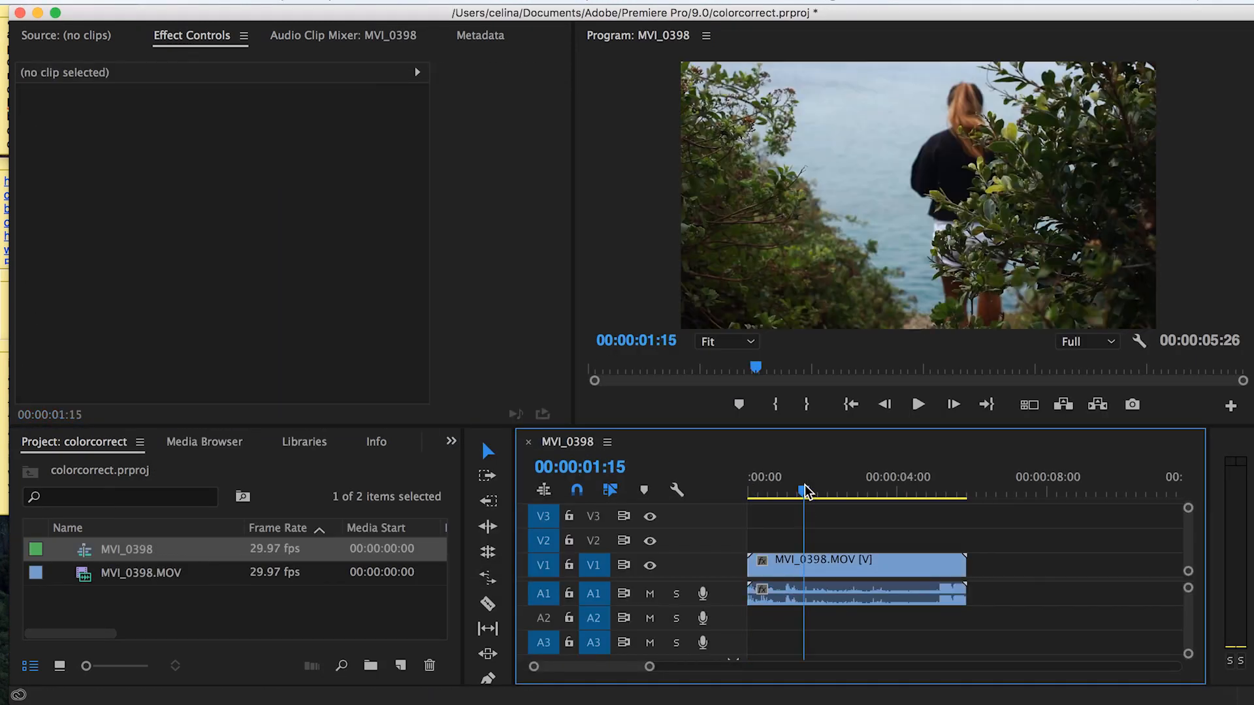
Step: Add a new adjustment layer above the MVI_0398 clip in the timeline
click(856, 561)
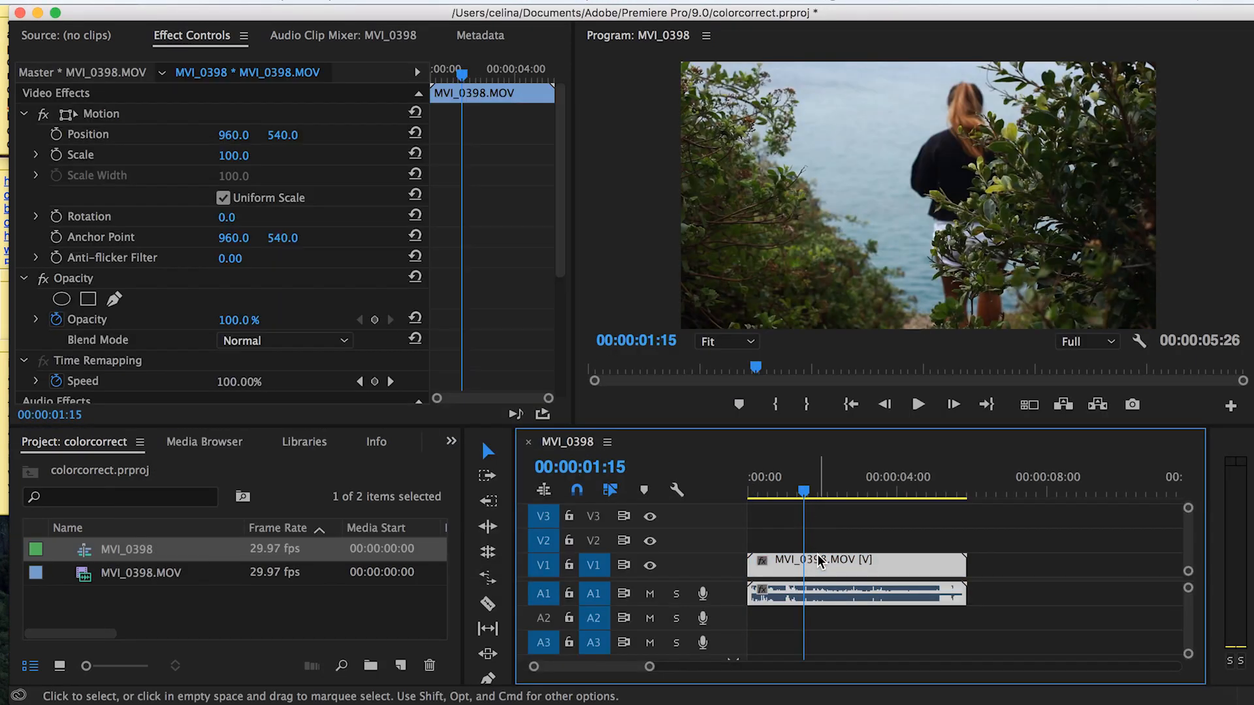
click(368, 666)
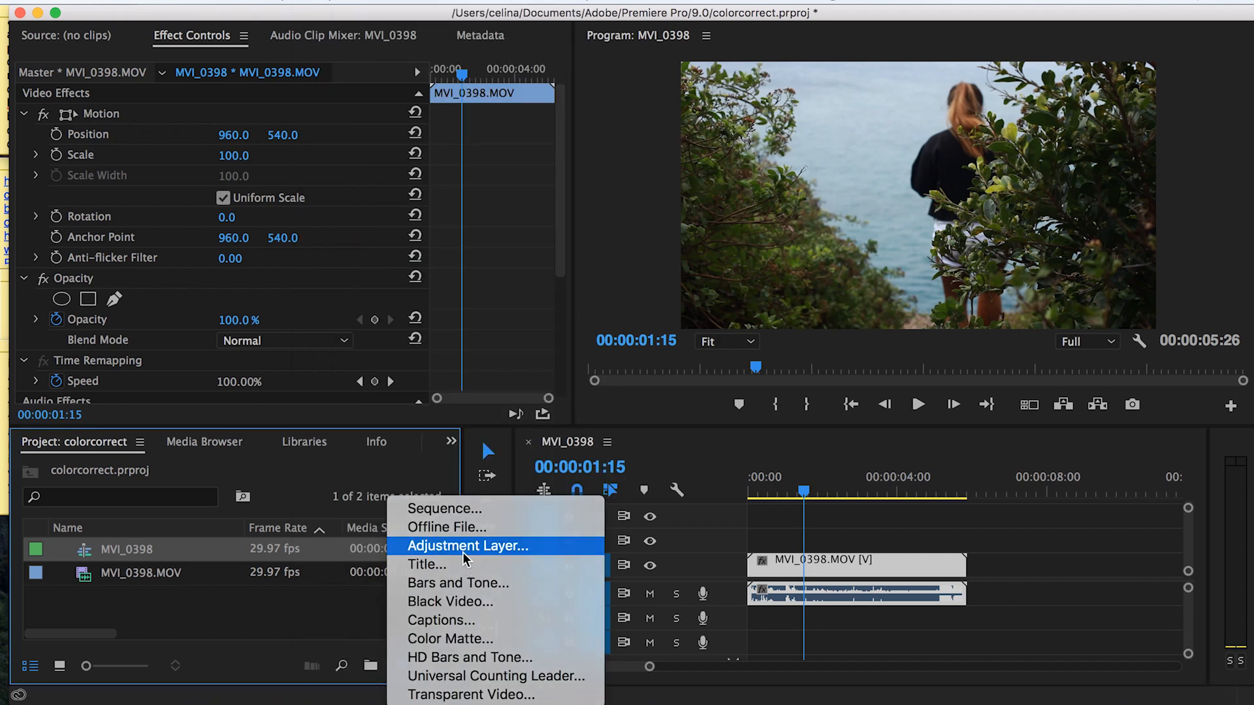
click(468, 546)
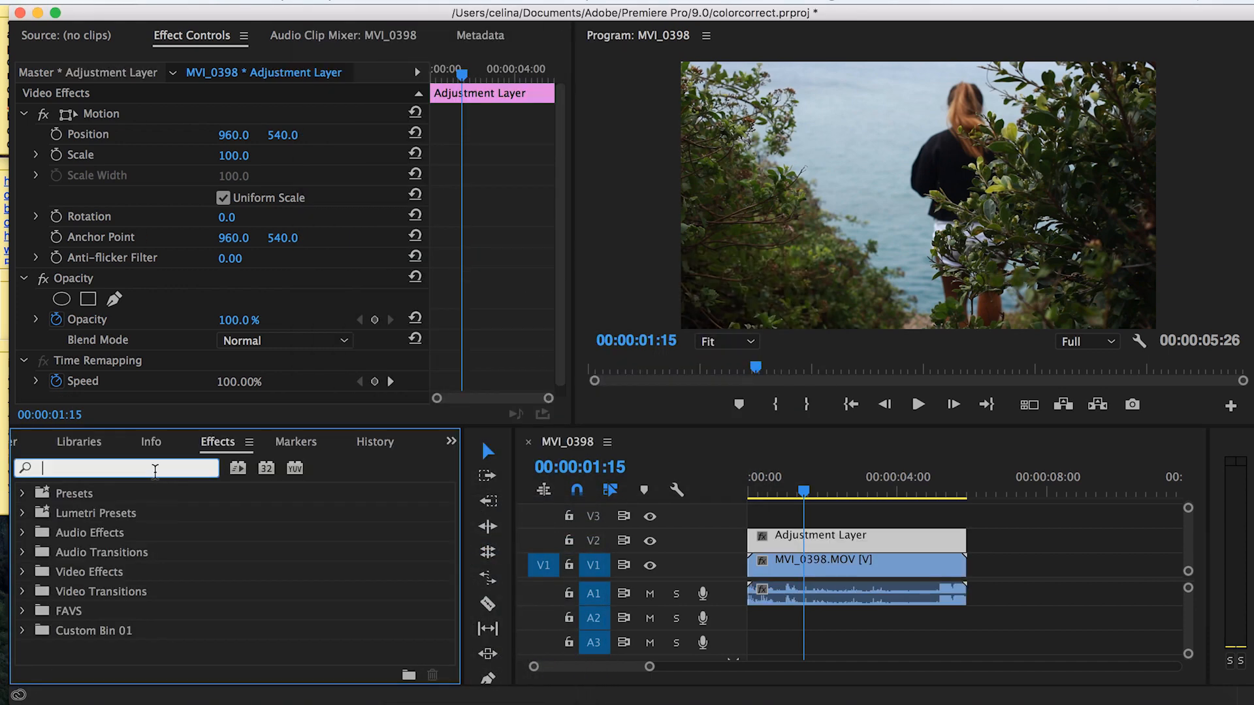
Step: Apply Lumetri Color with the MaroonLight creative look and preview the graded footage
text(lun)
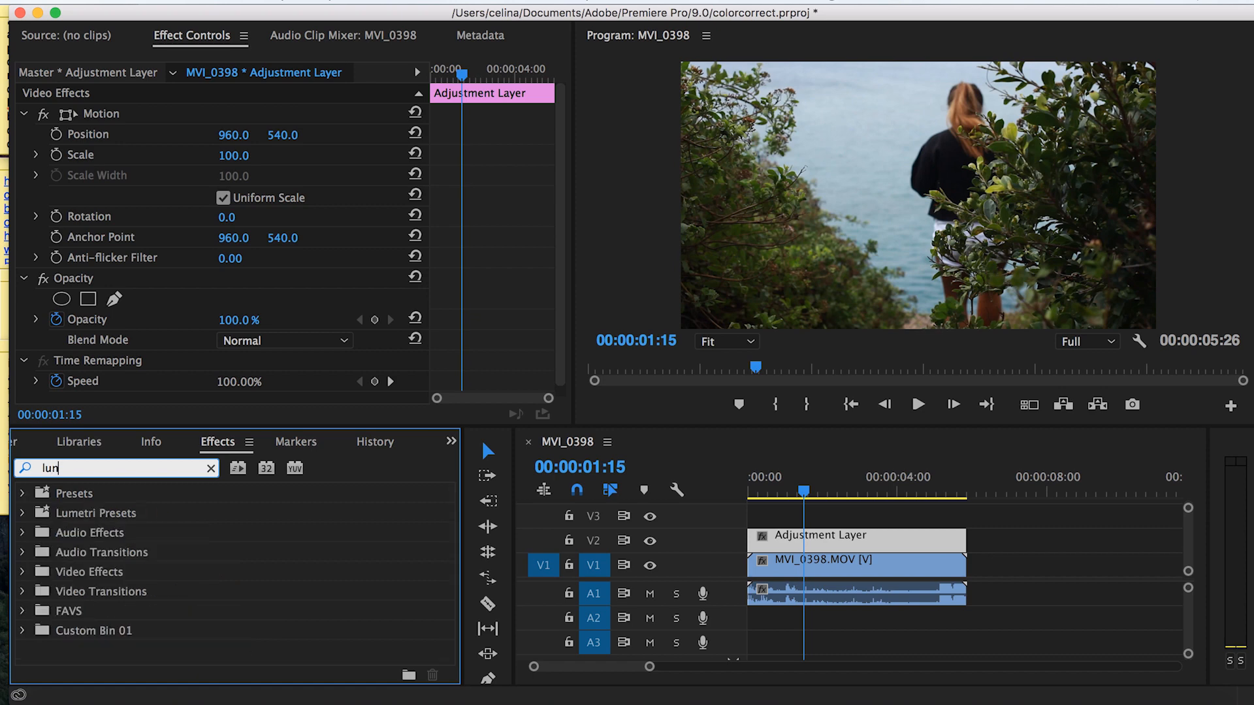
text(umetri color)
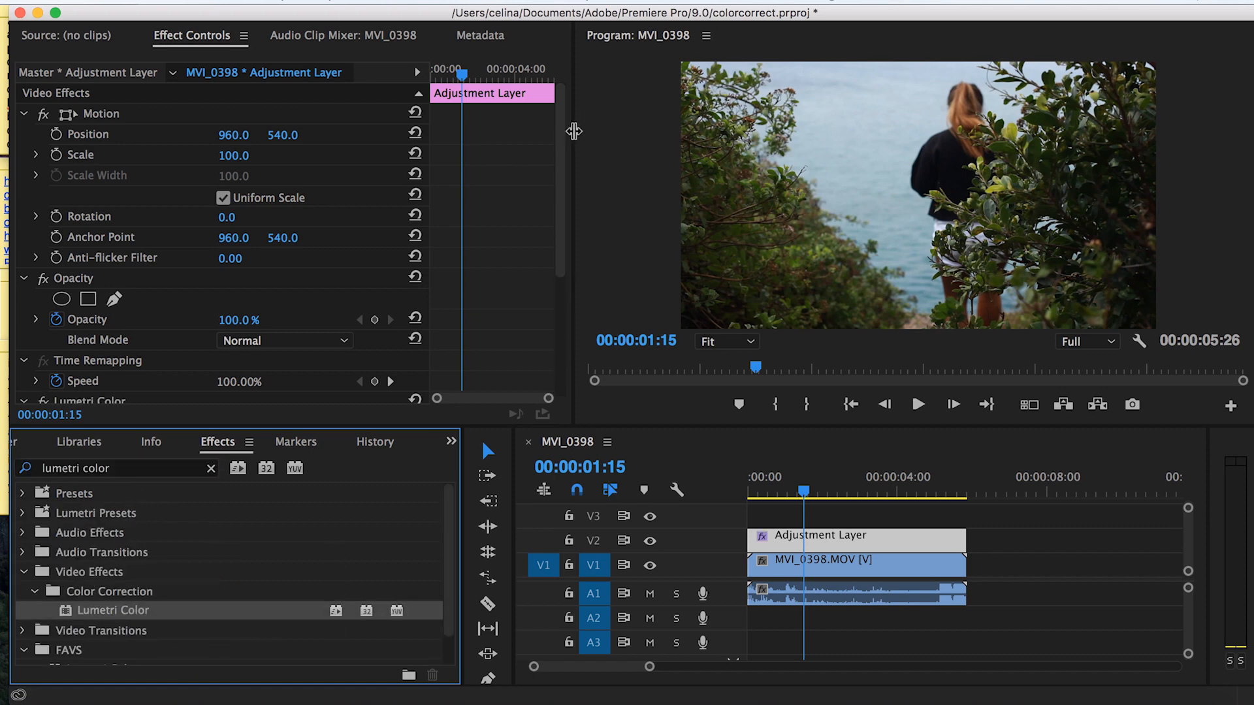
scroll(down, 3)
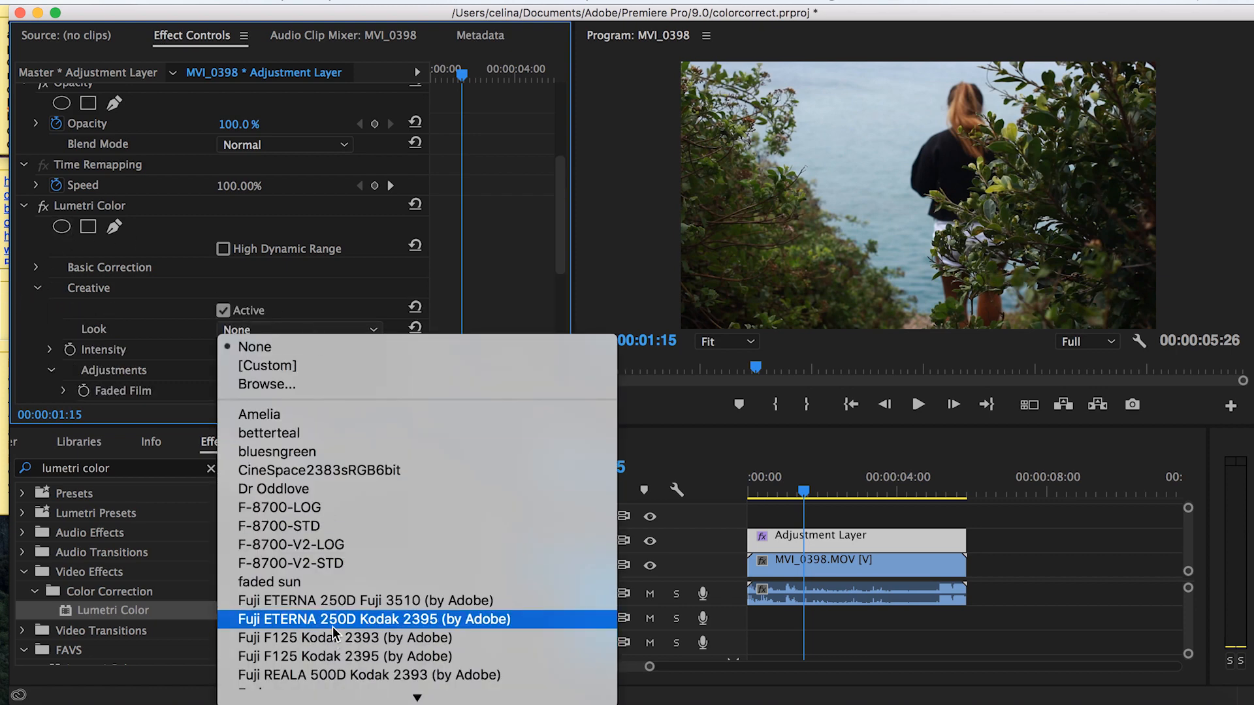
scroll(down, 3)
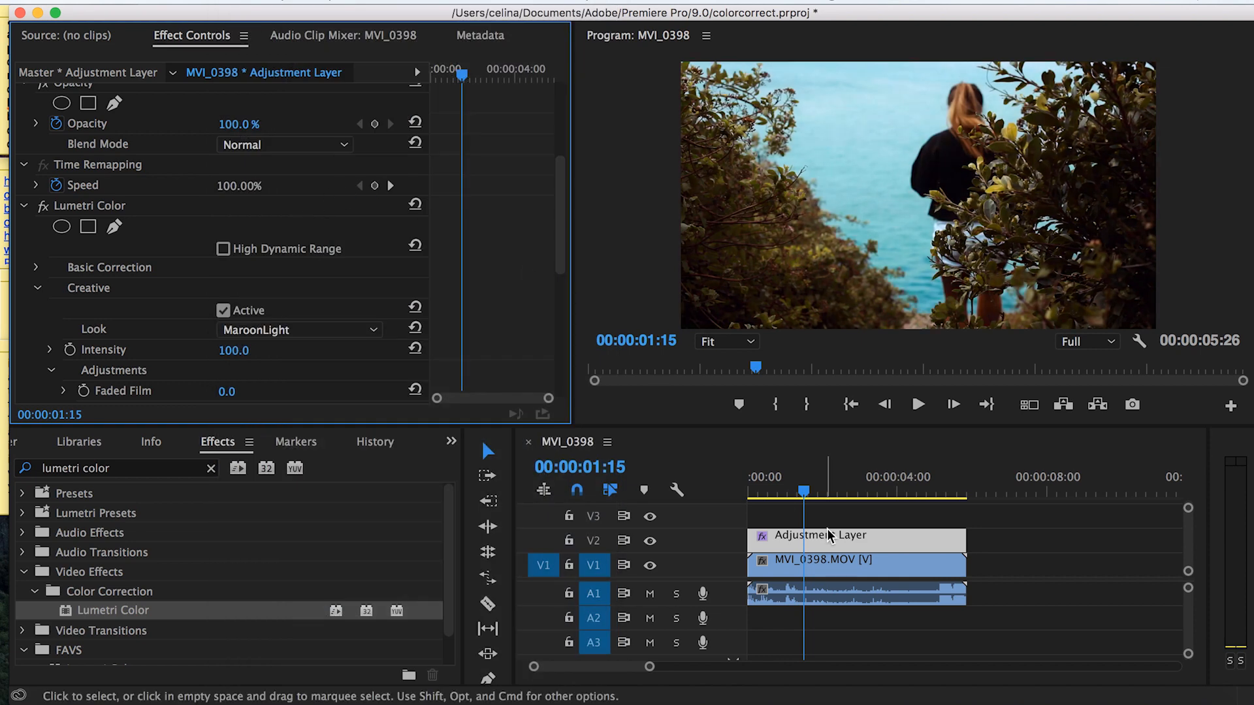
click(917, 404)
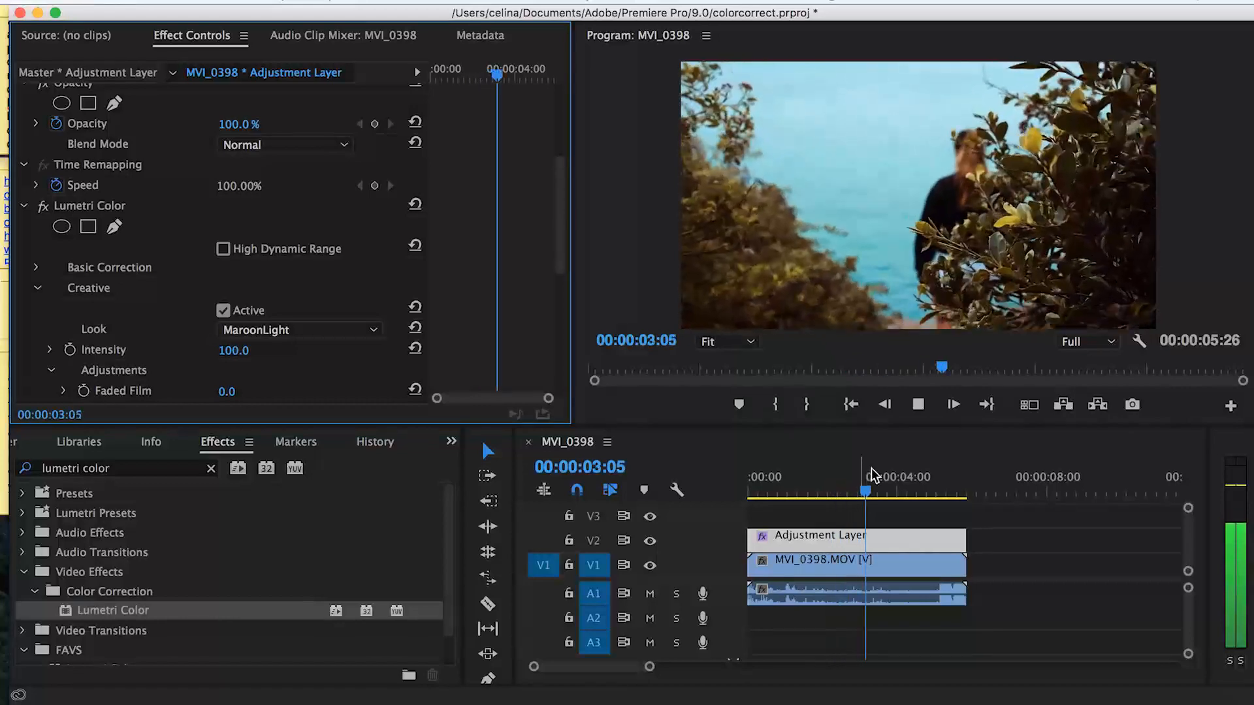